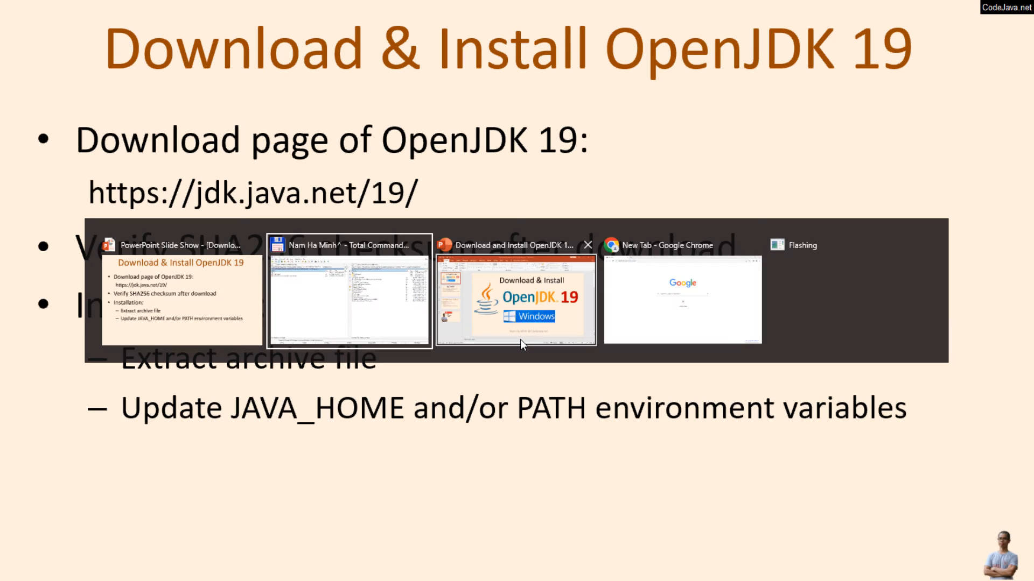
Step: Switch from the PowerPoint slideshow to the blank 'New Tab - Google Chrome' window
{"action": "left_click", "coordinate": [681, 299]}
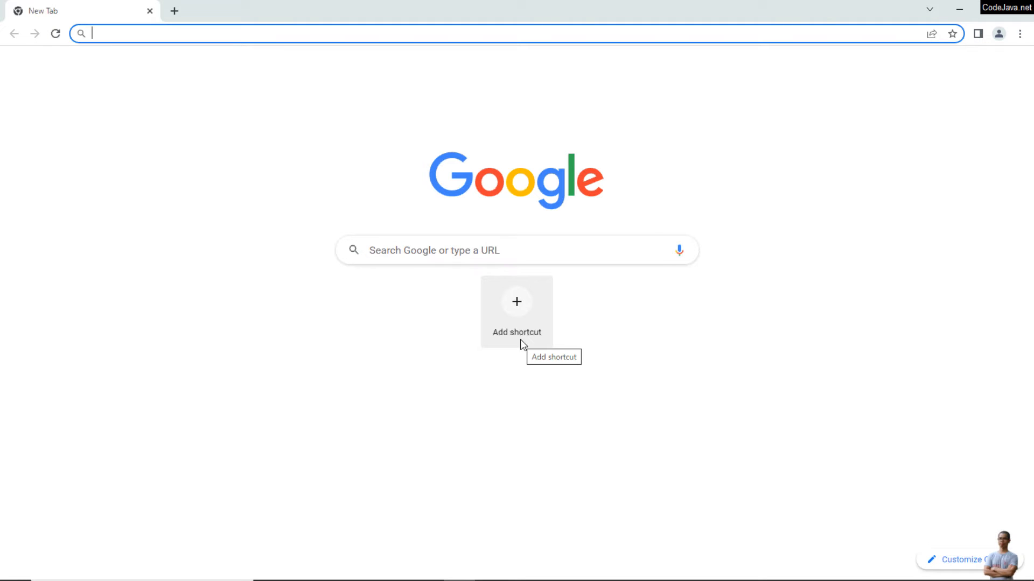
Step: Go to jdk.java.net/19 and scroll down to the OpenJDK 19.0.1 Builds list
{"action": "type", "text": "jav"}
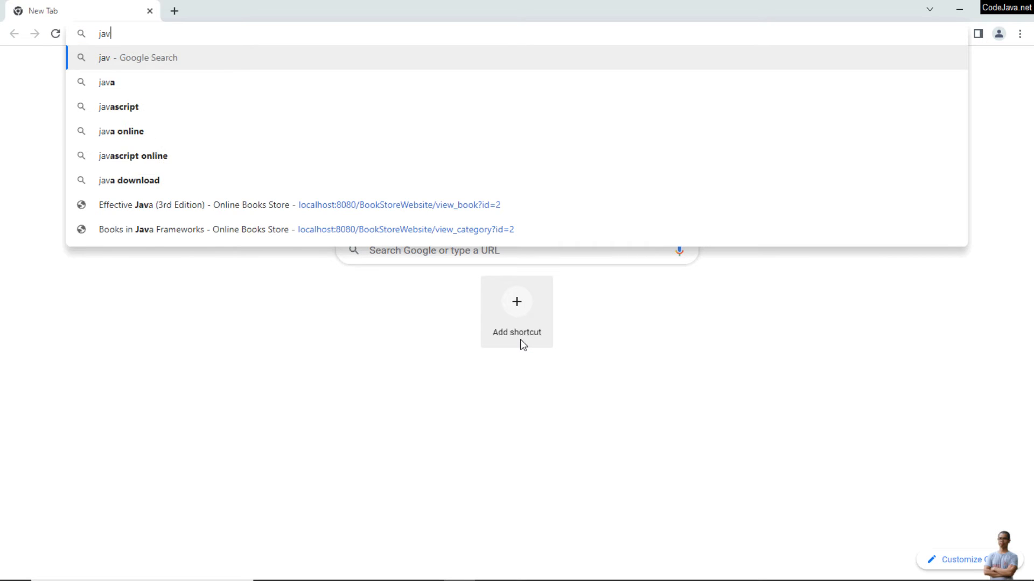
{"action": "type", "text": "dk.java.net/19/"}
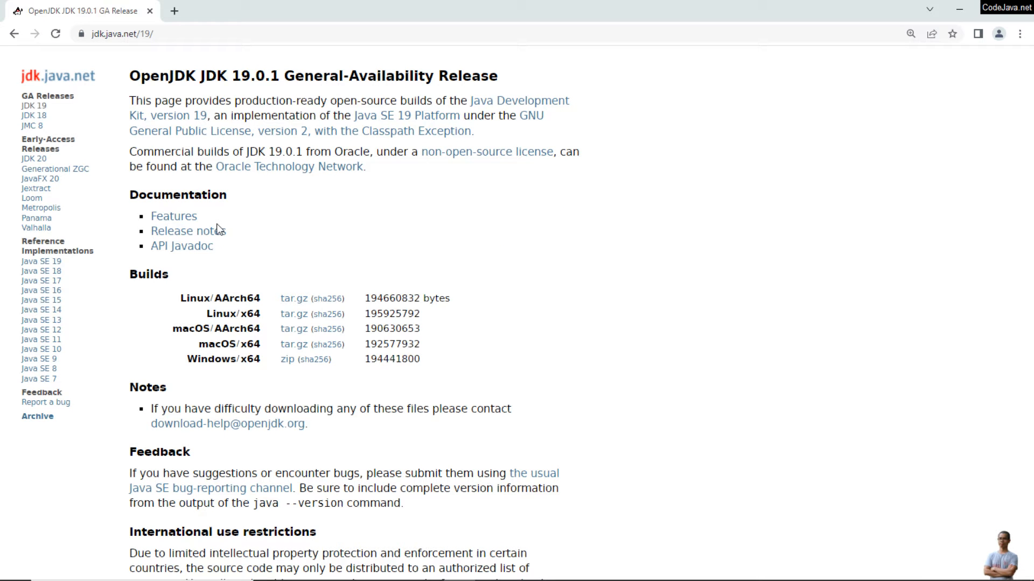
{"action": "scroll", "scroll_direction": "down", "scroll_amount": 3}
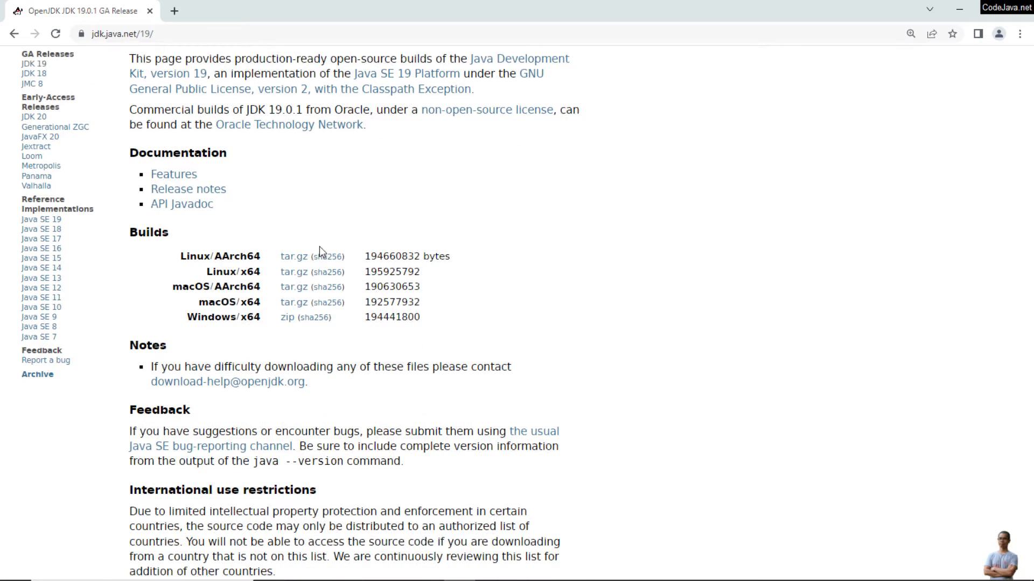
{"action": "scroll", "scroll_direction": "down", "scroll_amount": 3}
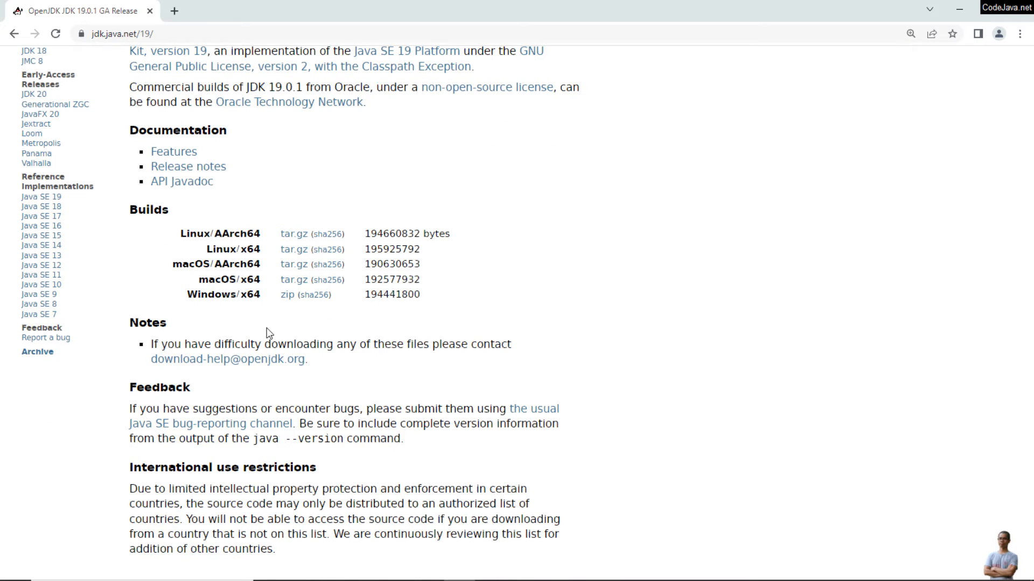
{"action": "mouse_move", "coordinate": [286, 294]}
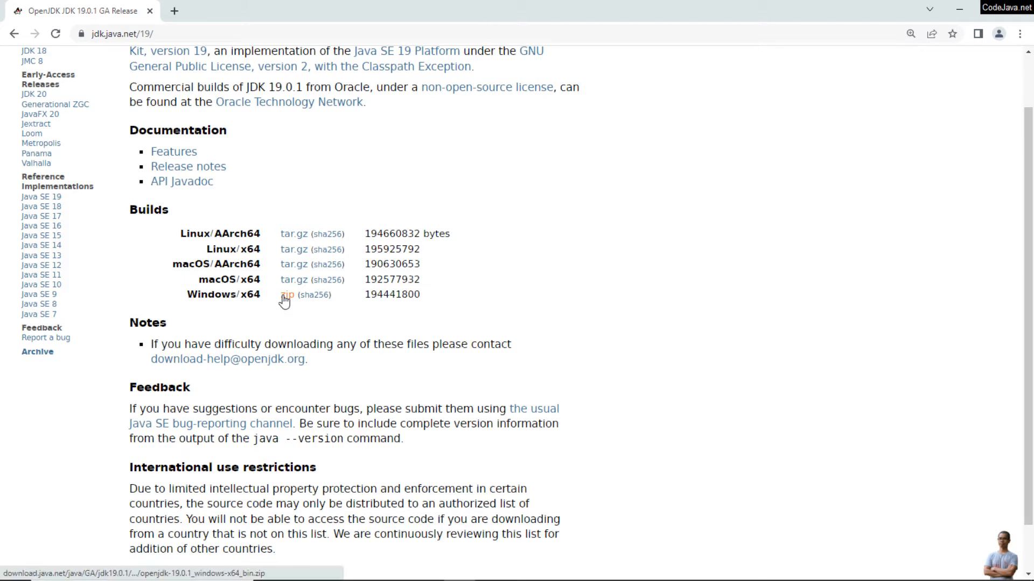
{"action": "left_click", "coordinate": [286, 294]}
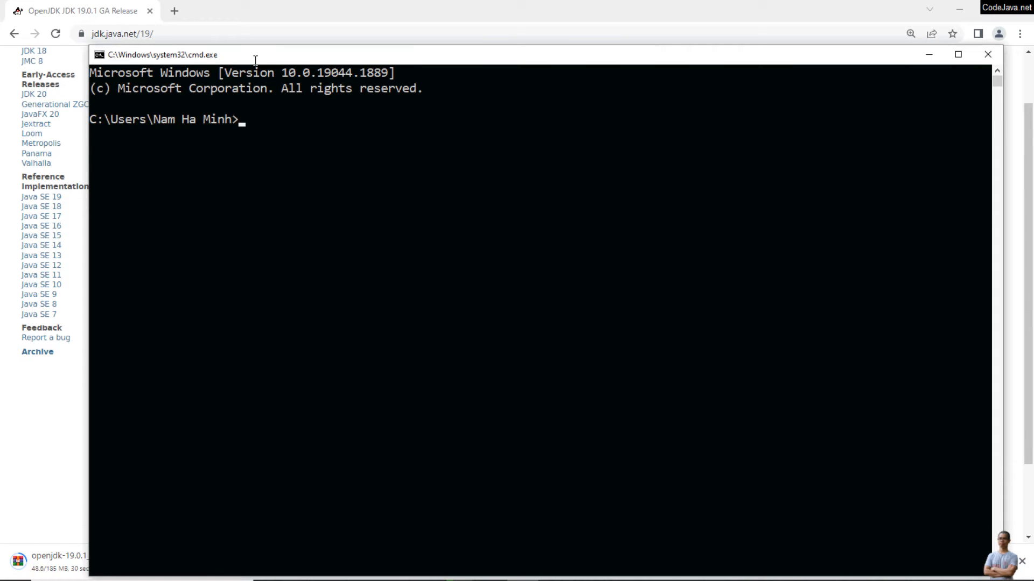
Step: Run java -version (reports 15.0.1), then open the finished OpenJDK 19.0.1 download's options
{"action": "type", "text": "java -ve"}
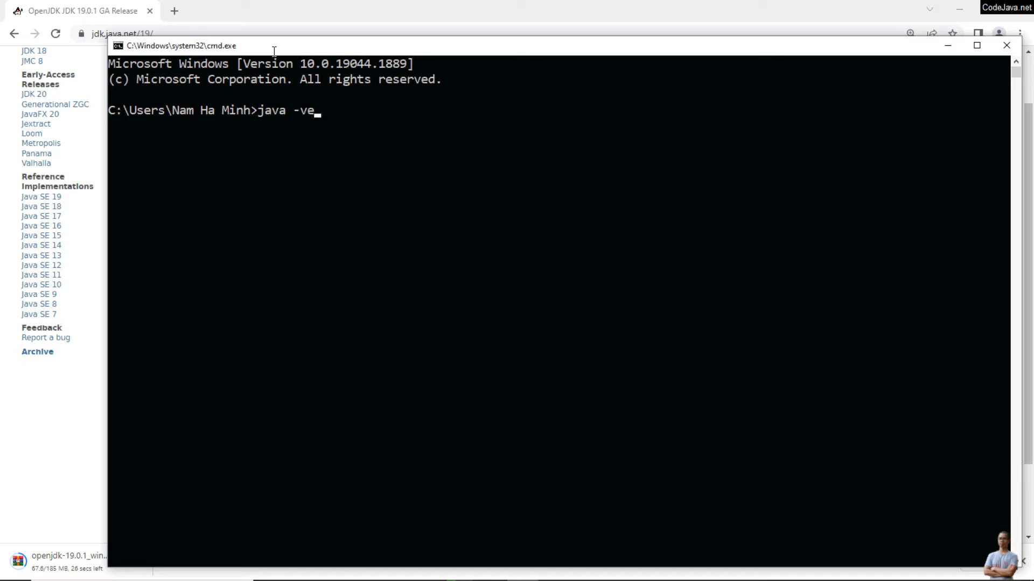
{"action": "type", "text": "rsion"}
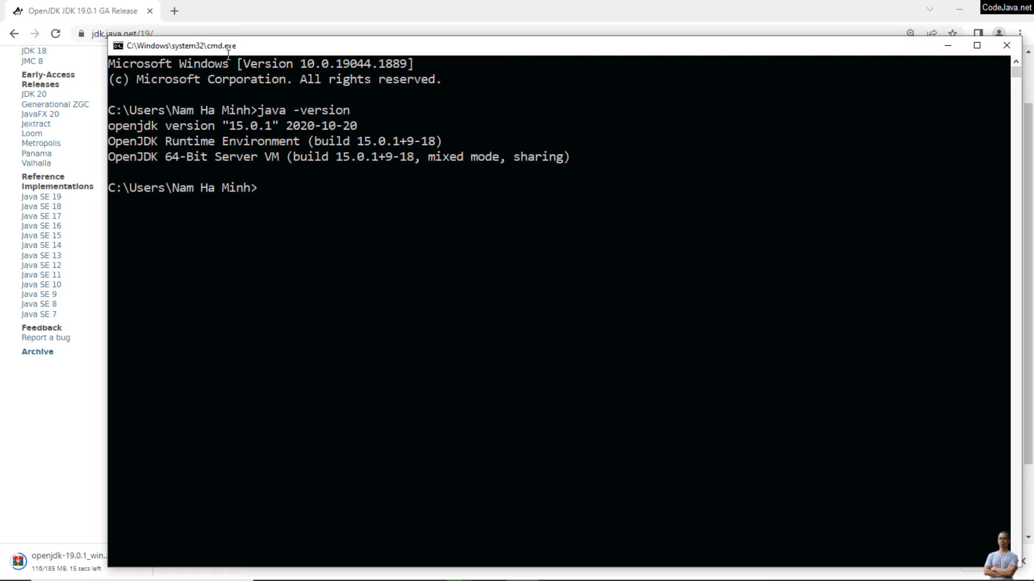
{"action": "left_click_drag", "start_coordinate": [191, 45], "coordinate": [284, 37]}
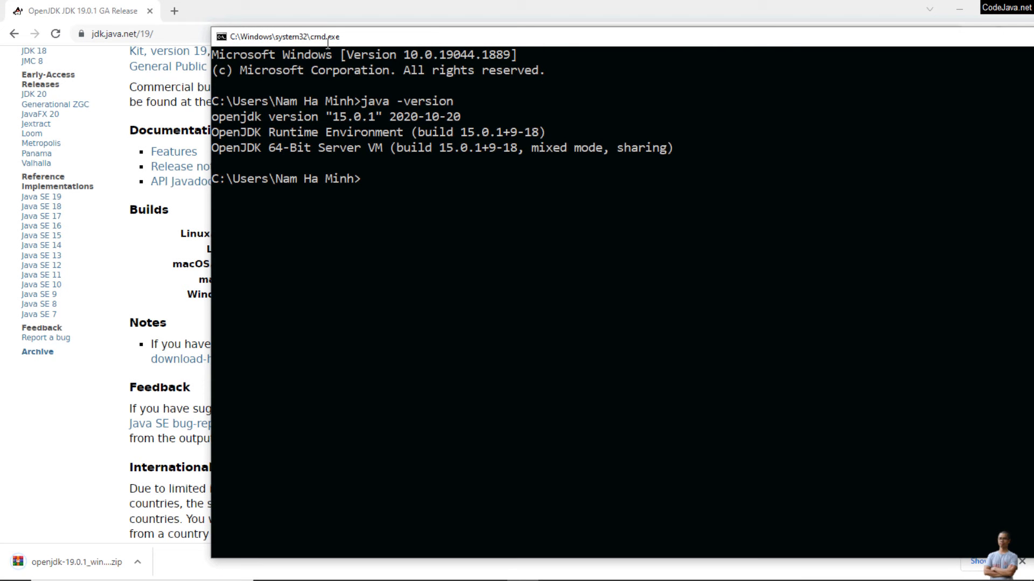
{"action": "left_click", "coordinate": [138, 562]}
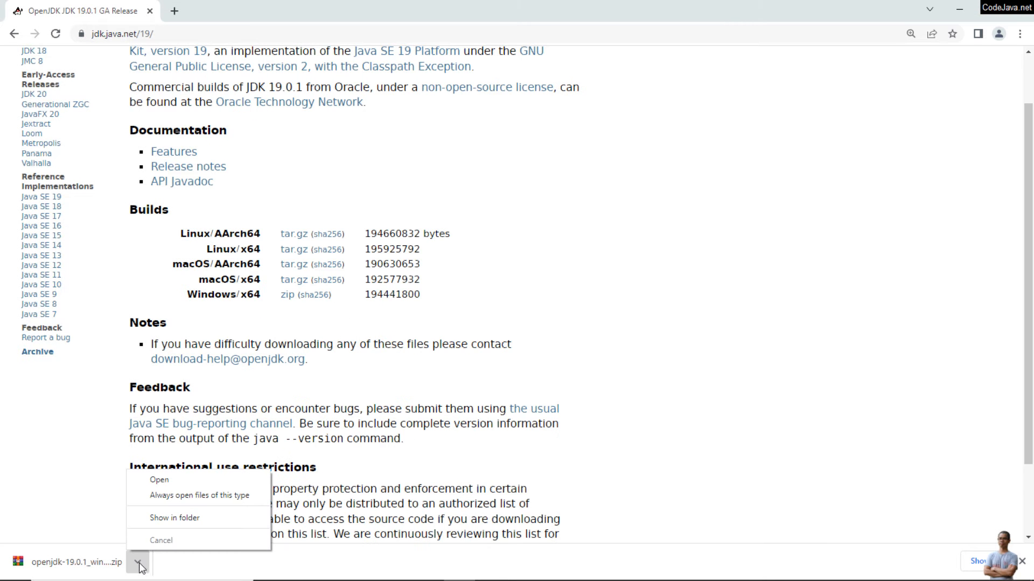
Step: Create an OpenJDK19 folder on drive E and move the downloaded OpenJDK 19.0.1 zip into it
{"action": "left_click", "coordinate": [174, 517]}
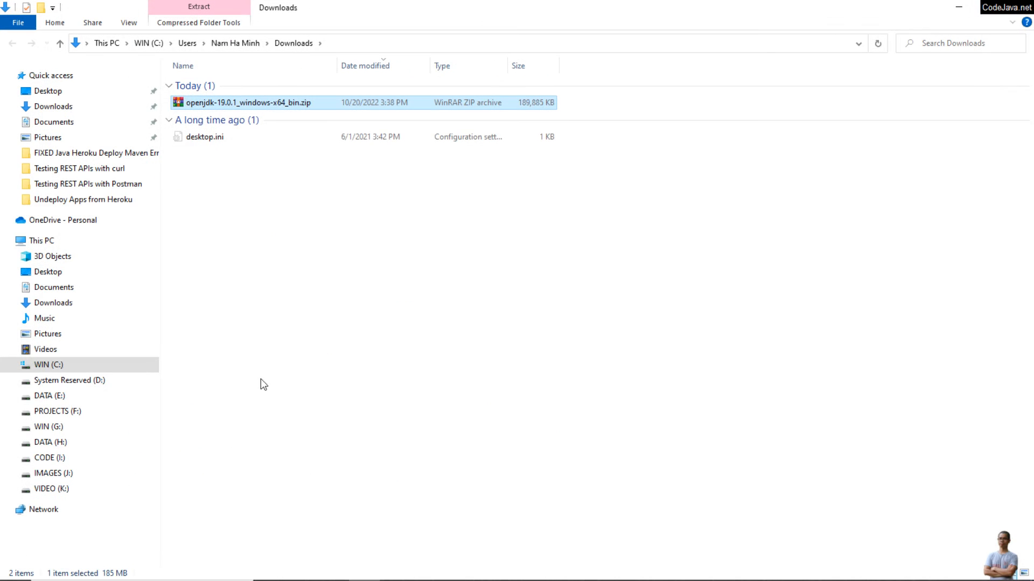
{"action": "right_click", "coordinate": [250, 102]}
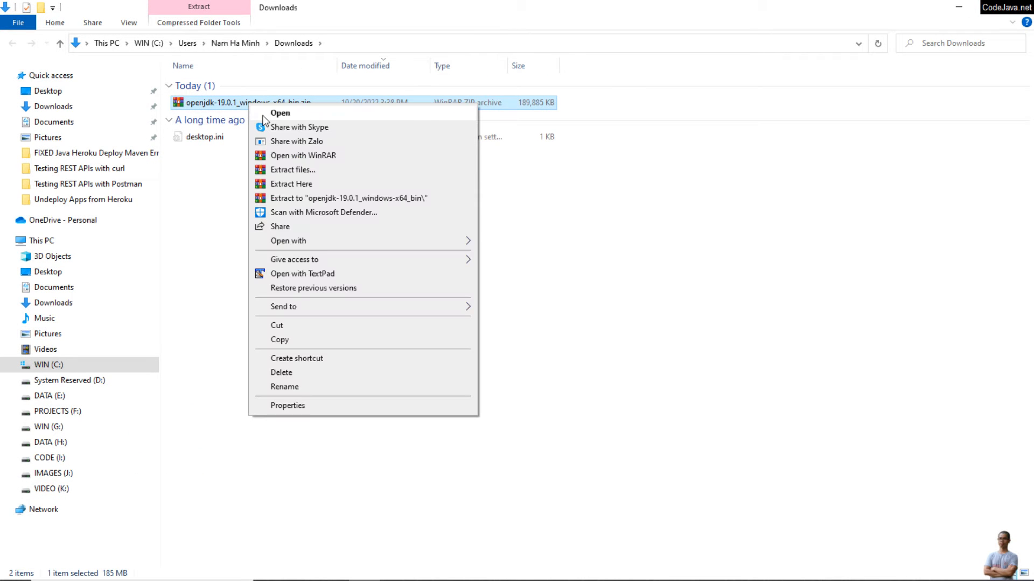
{"action": "mouse_move", "coordinate": [285, 329]}
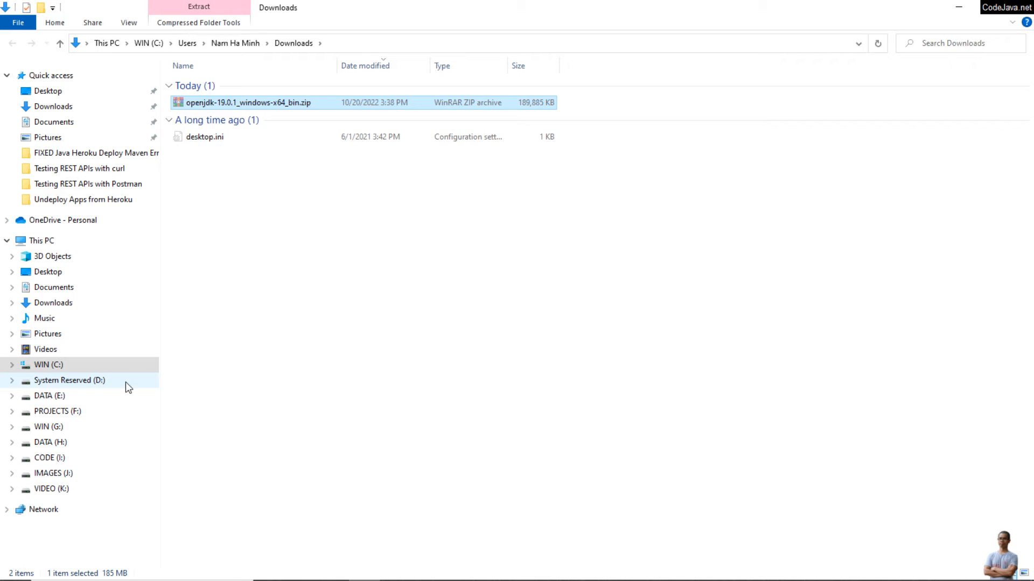
{"action": "left_click", "coordinate": [50, 395]}
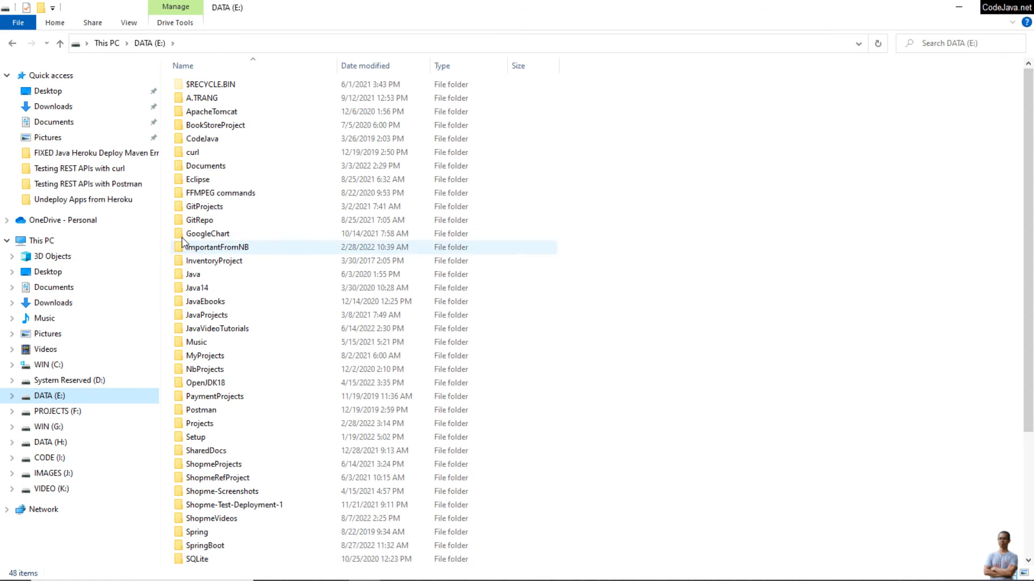
{"action": "left_click", "coordinate": [617, 226]}
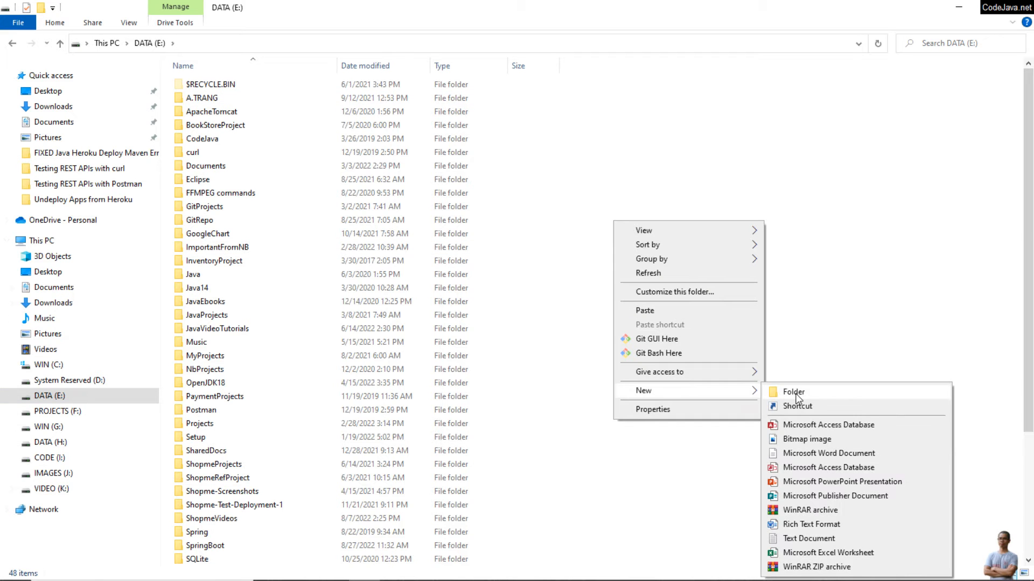
{"action": "left_click", "coordinate": [794, 393]}
{"action": "type", "text": "OpenJD"}
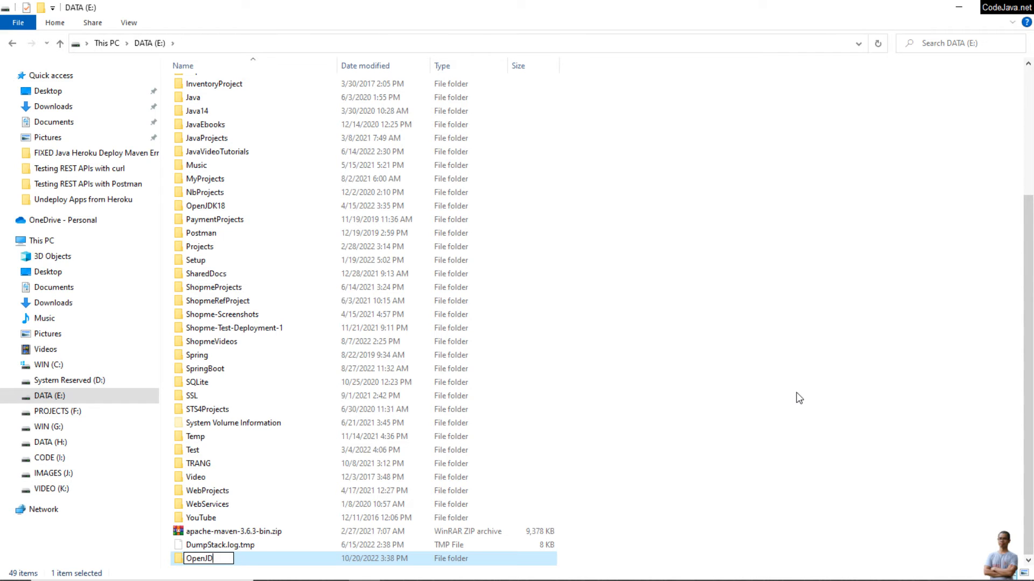
{"action": "key", "text": "enter"}
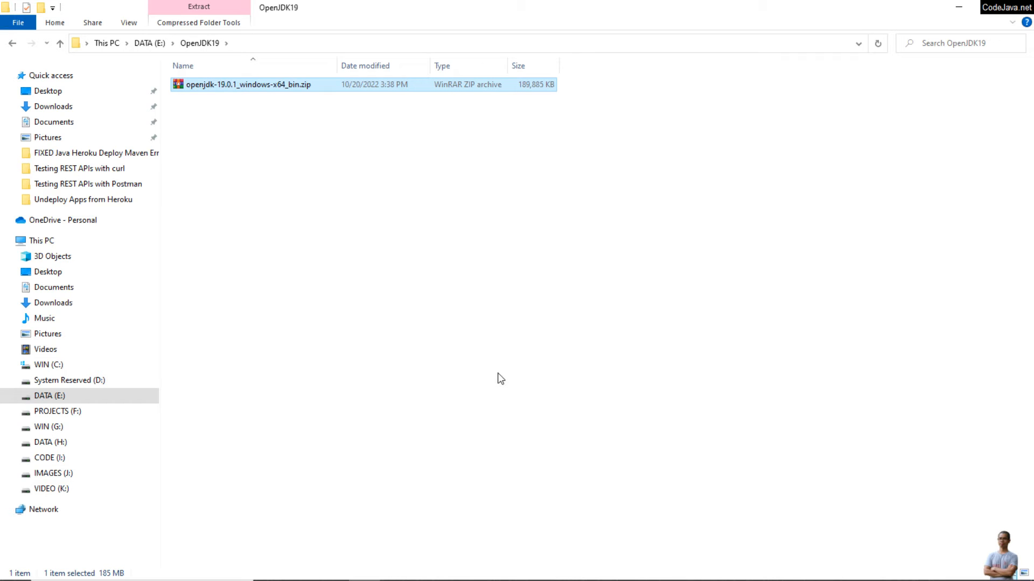
{"action": "mouse_move", "coordinate": [262, 239]}
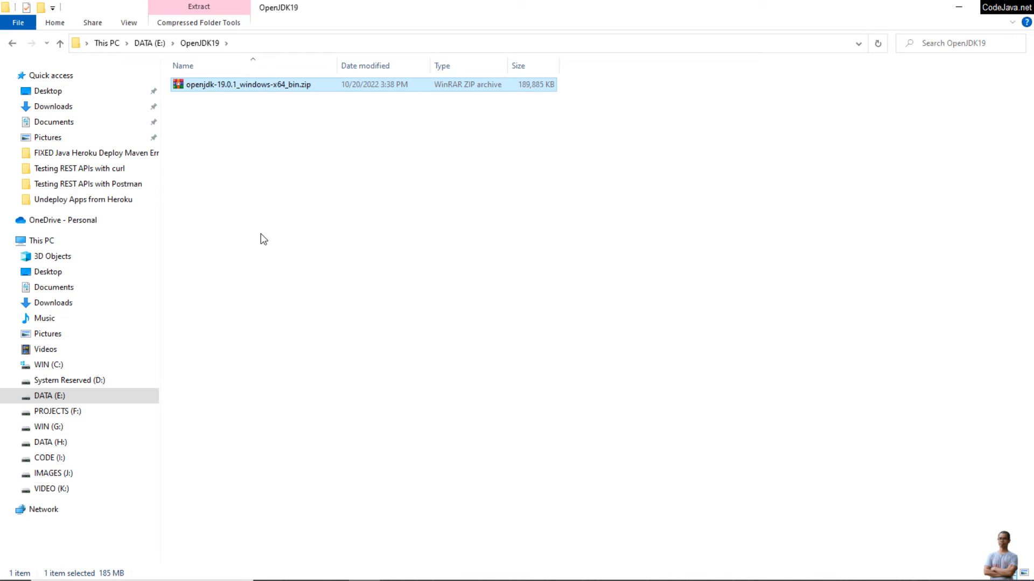
{"action": "mouse_move", "coordinate": [221, 205]}
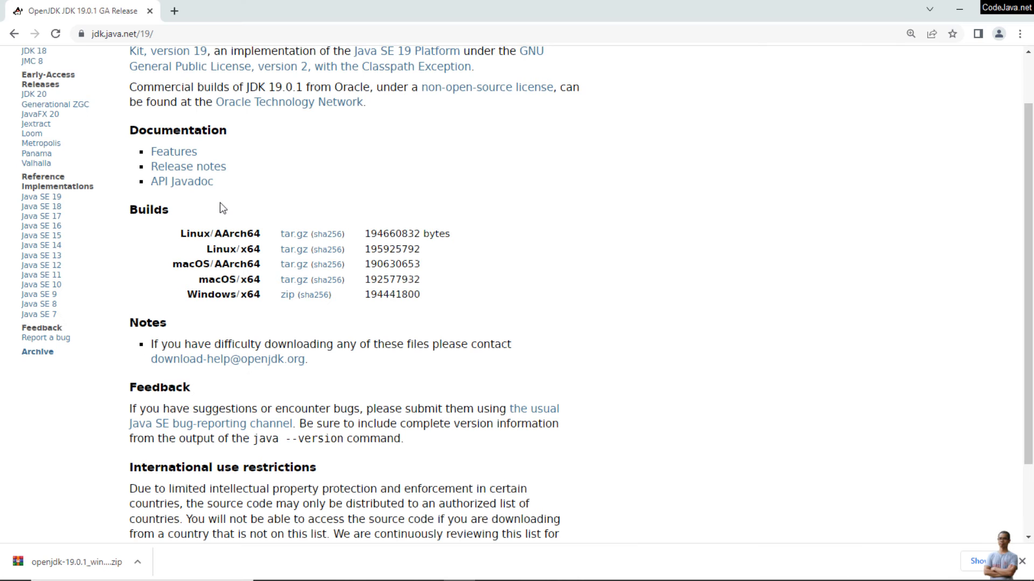
{"action": "mouse_move", "coordinate": [297, 334]}
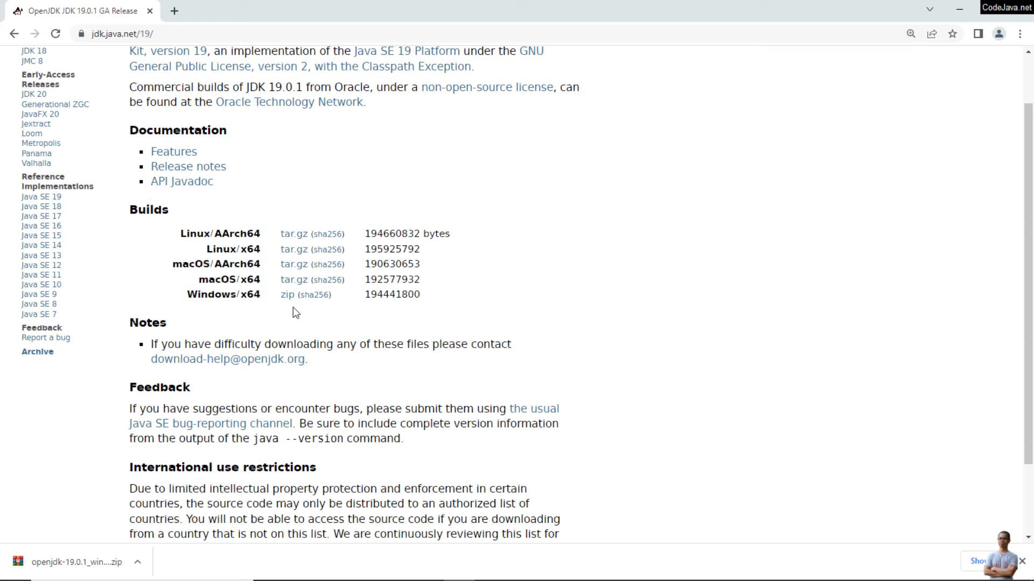
{"action": "mouse_move", "coordinate": [318, 312]}
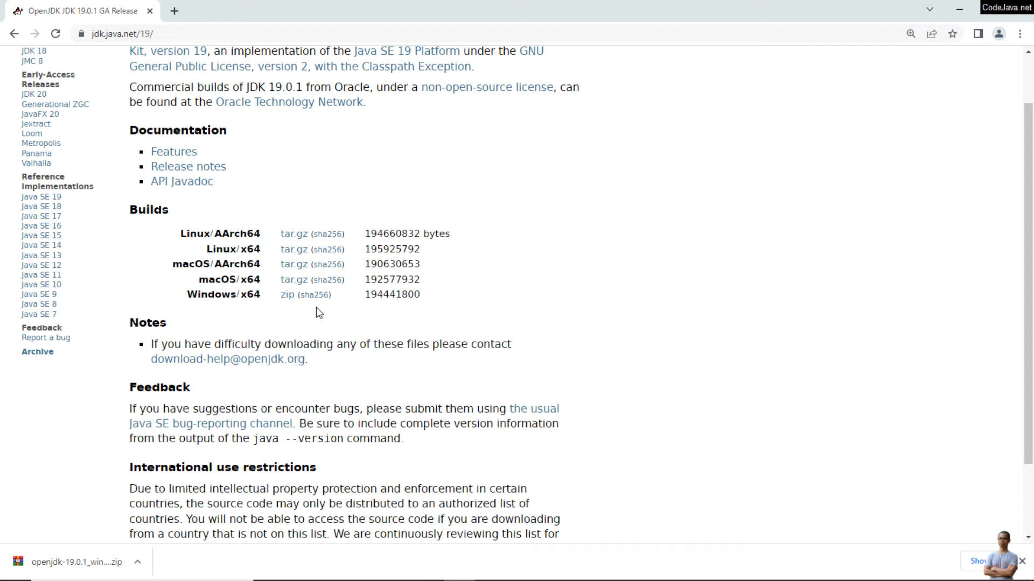
Step: Leave the OpenJDK download page and return to the Command Prompt window
{"action": "left_click", "coordinate": [318, 295]}
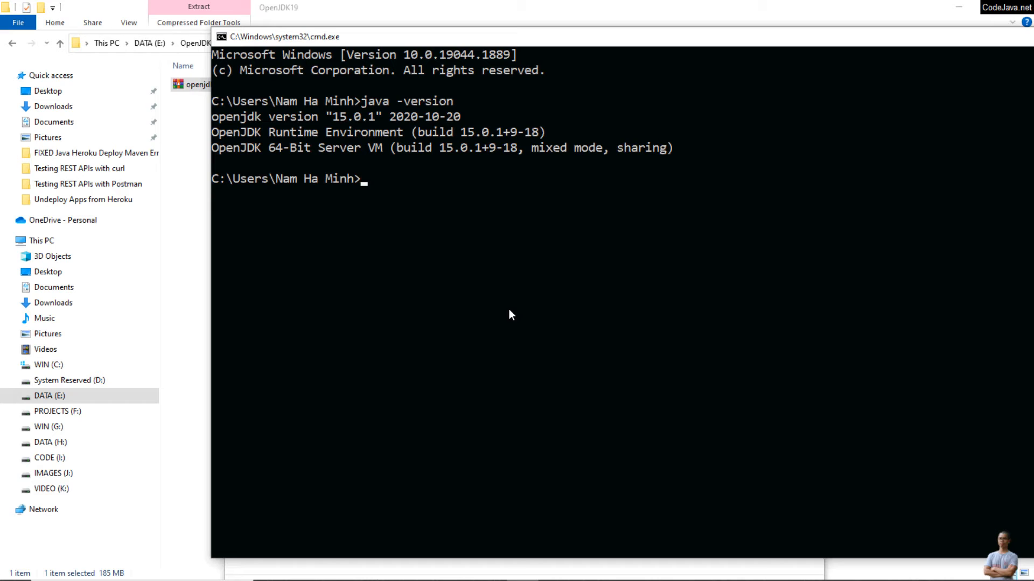
Step: Change to E:\OpenJDK19 and list its contents with dir
{"action": "type", "text": "e:"}
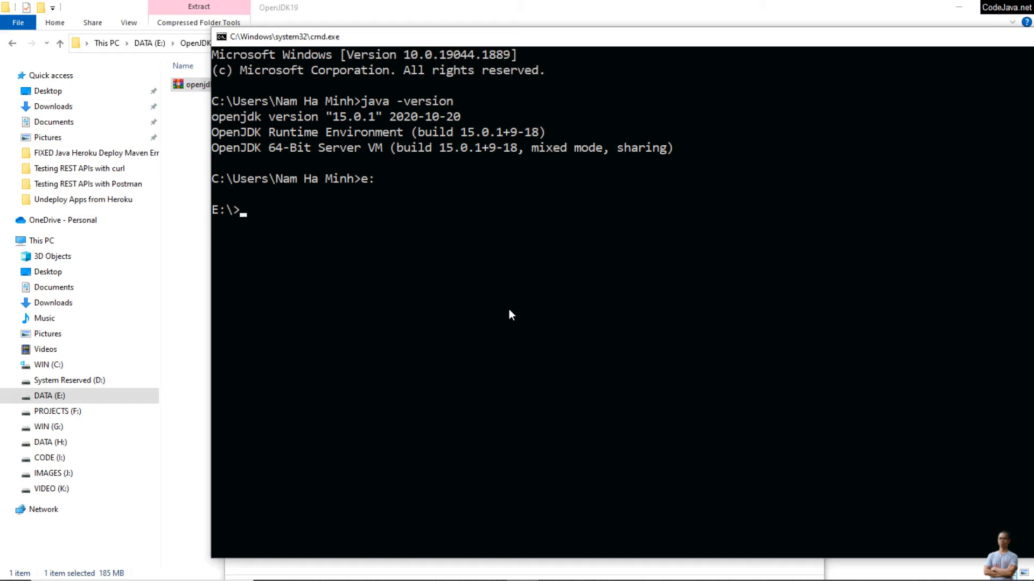
{"action": "type", "text": "cd"}
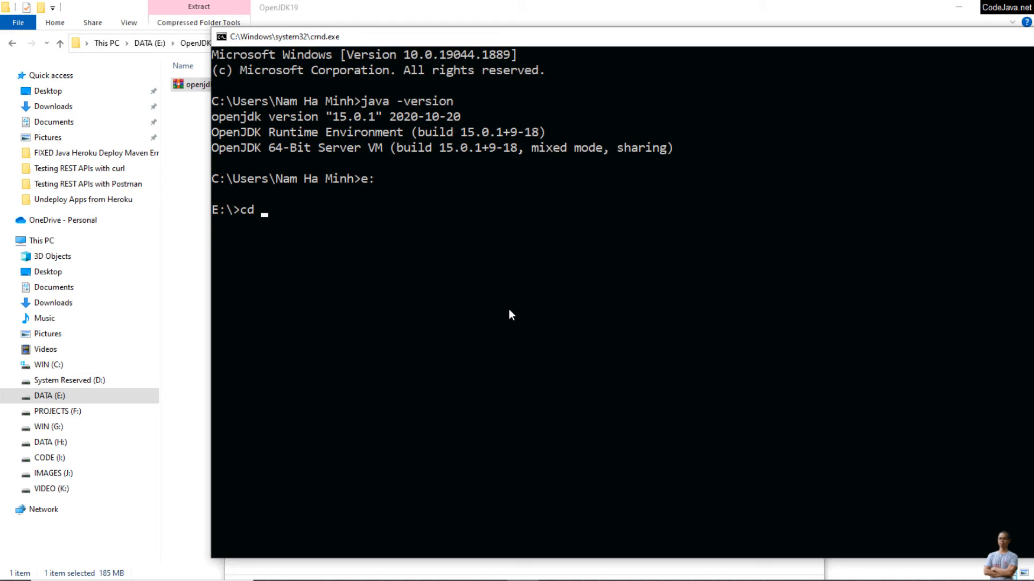
{"action": "type", "text": "opend"}
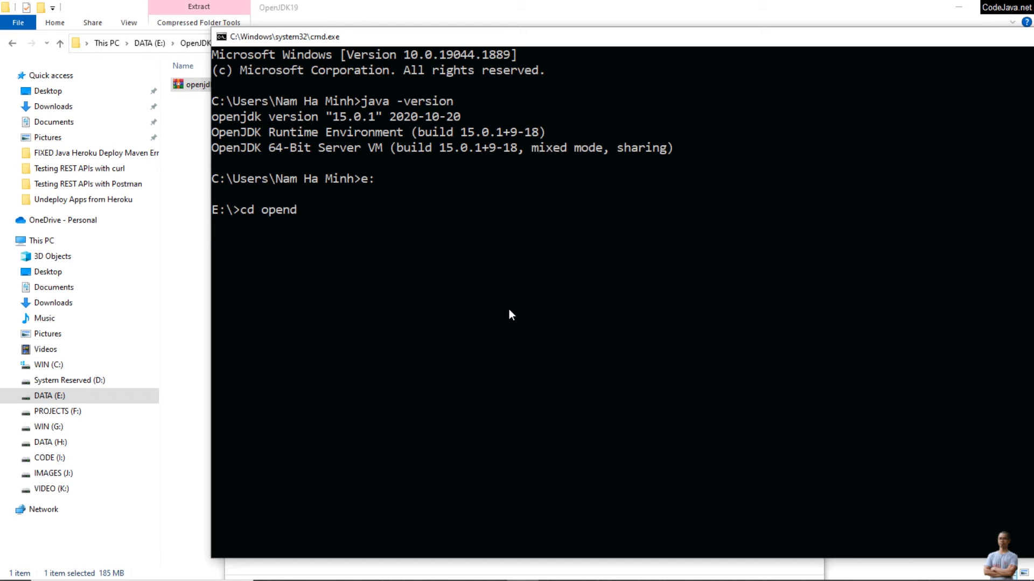
{"action": "type", "text": "jdk19"}
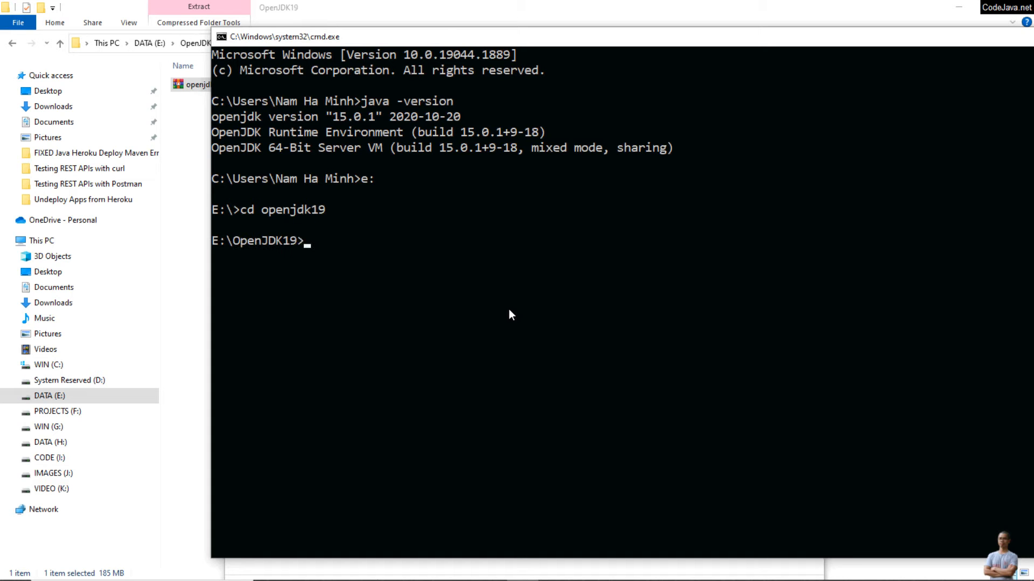
{"action": "type", "text": "dir"}
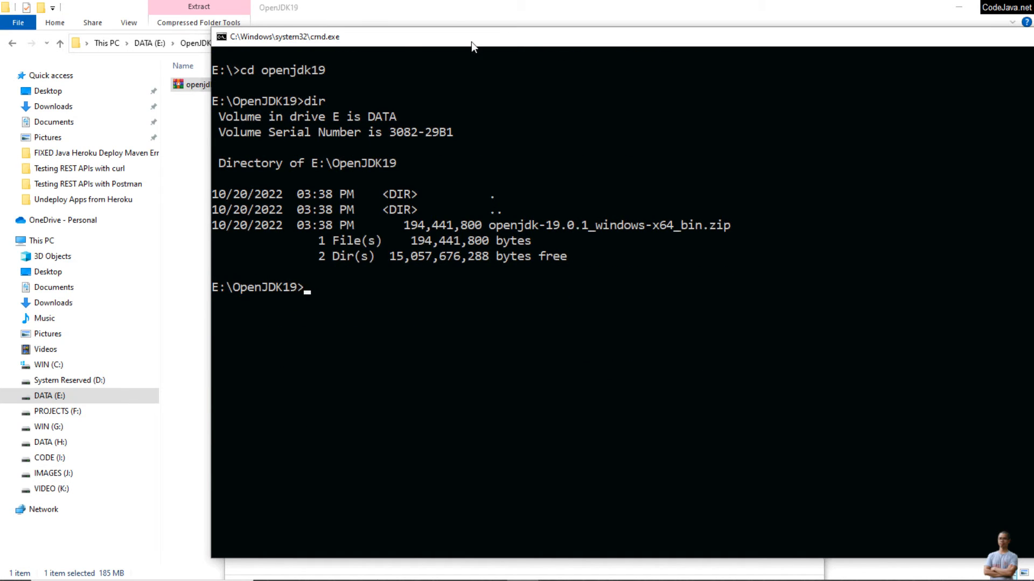
Step: Compute the zip's SHA256 with certutil -hashfile and compare it to the published checksum
{"action": "left_click_drag", "start_coordinate": [471, 36], "coordinate": [320, 25]}
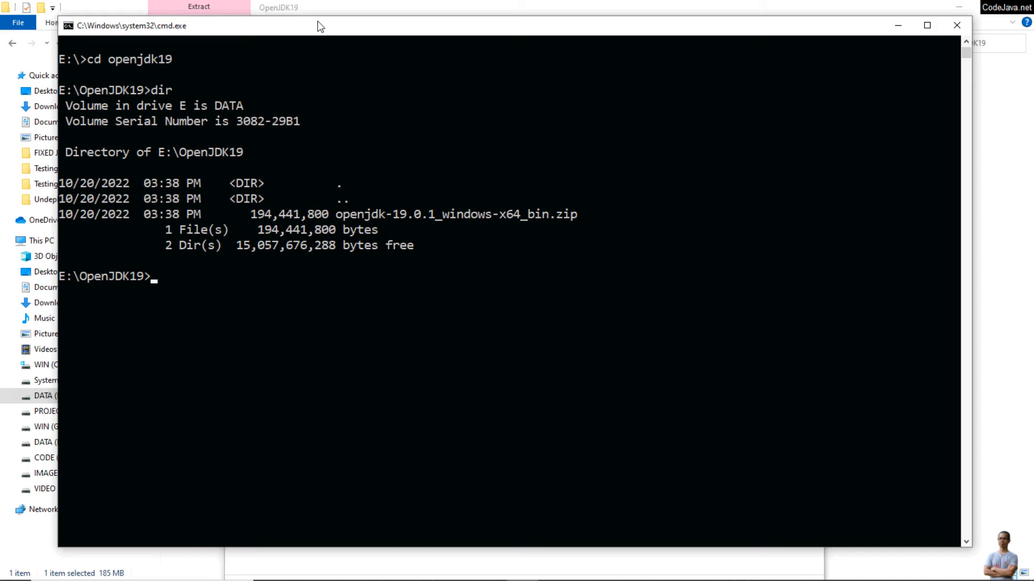
{"action": "type", "text": "certu"}
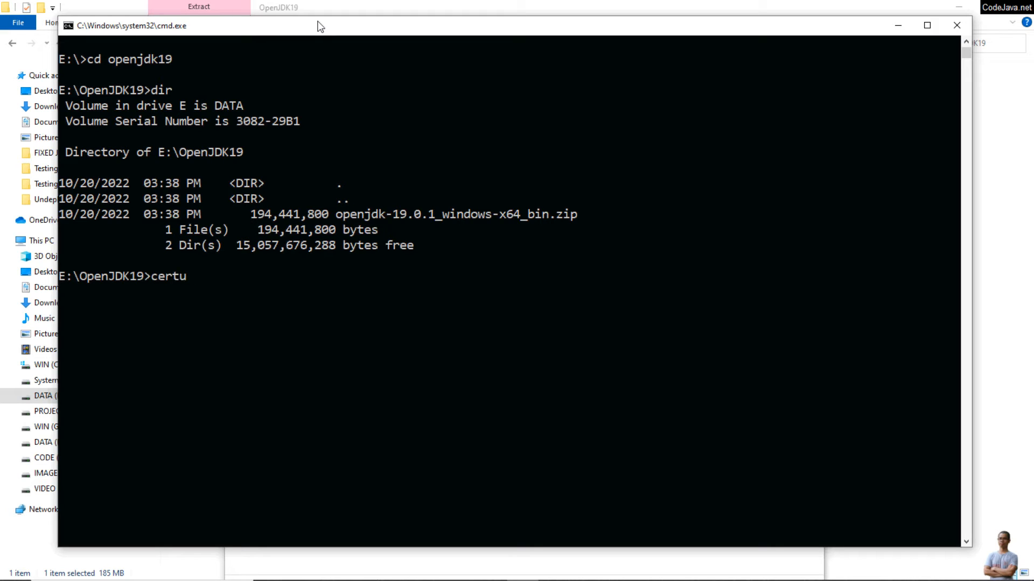
{"action": "type", "text": "til"}
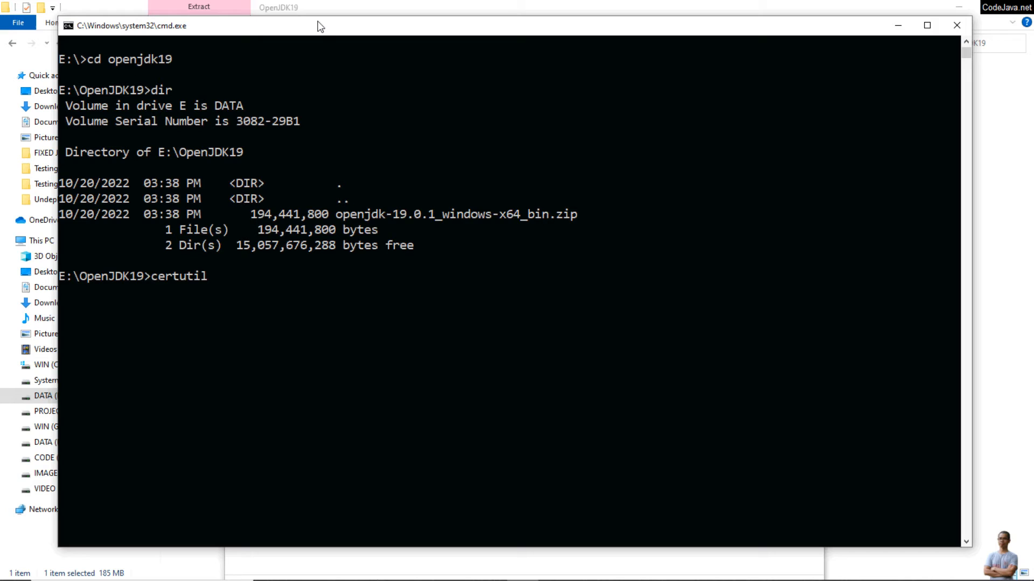
{"action": "type", "text": "-hashfi"}
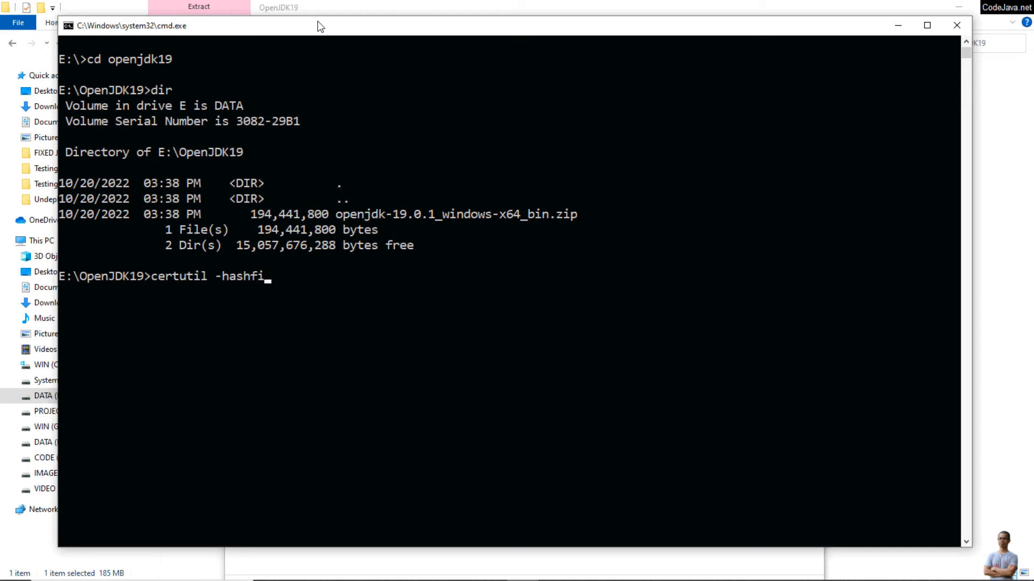
{"action": "type", "text": "le openjdk-19.0.1_windows-x64_bin.zip sha256"}
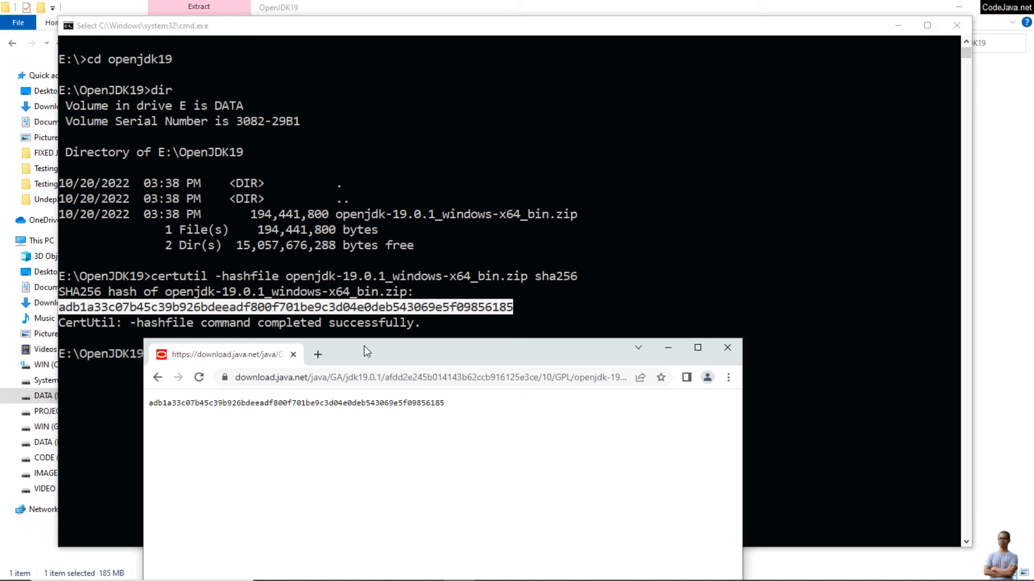
{"action": "mouse_move", "coordinate": [385, 354]}
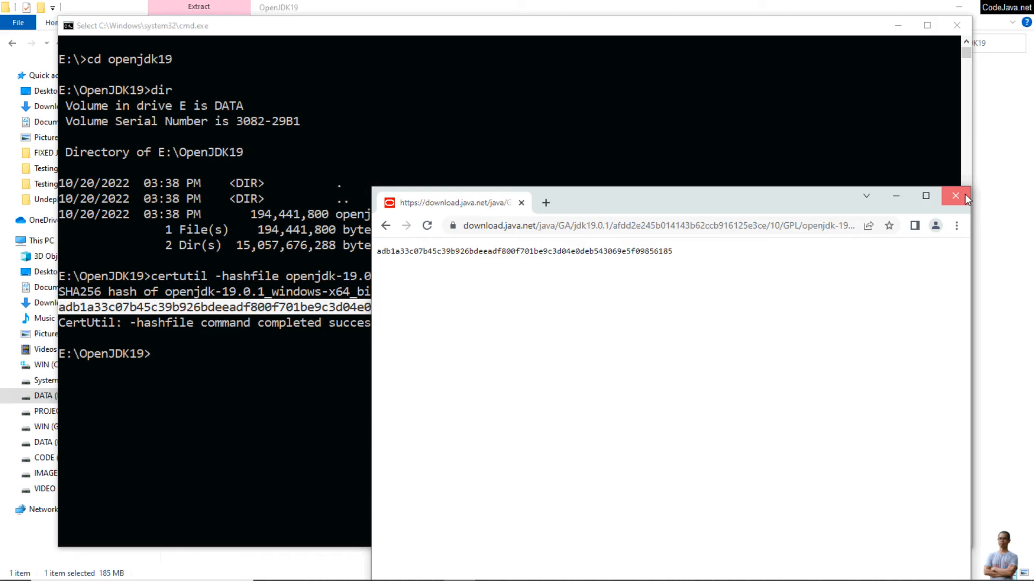
Step: Close the checksum browser window and rerun java -version, still showing OpenJDK 15.0.1
{"action": "left_click", "coordinate": [957, 196]}
{"action": "type", "text": "java -v"}
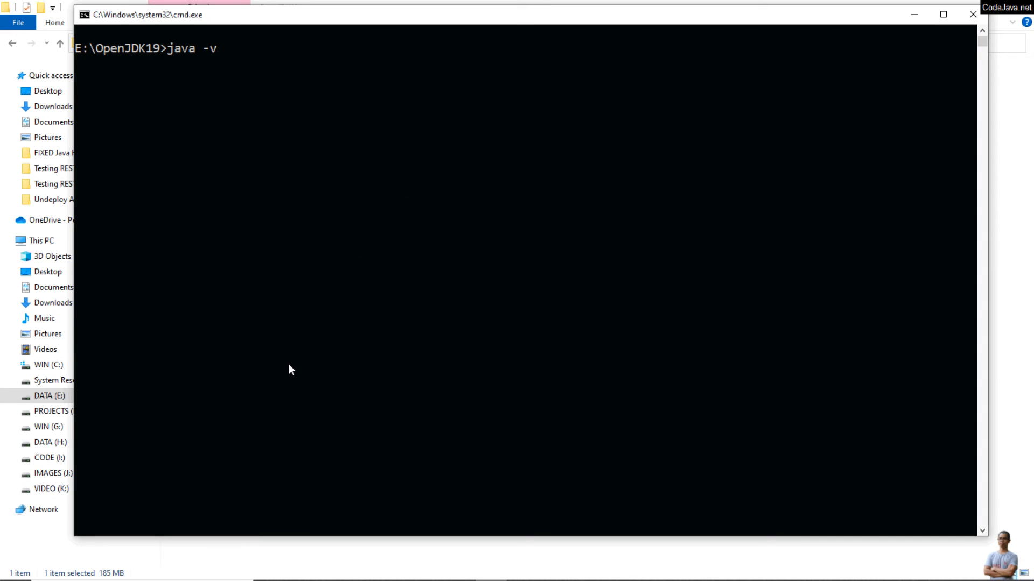
{"action": "type", "text": "ersion"}
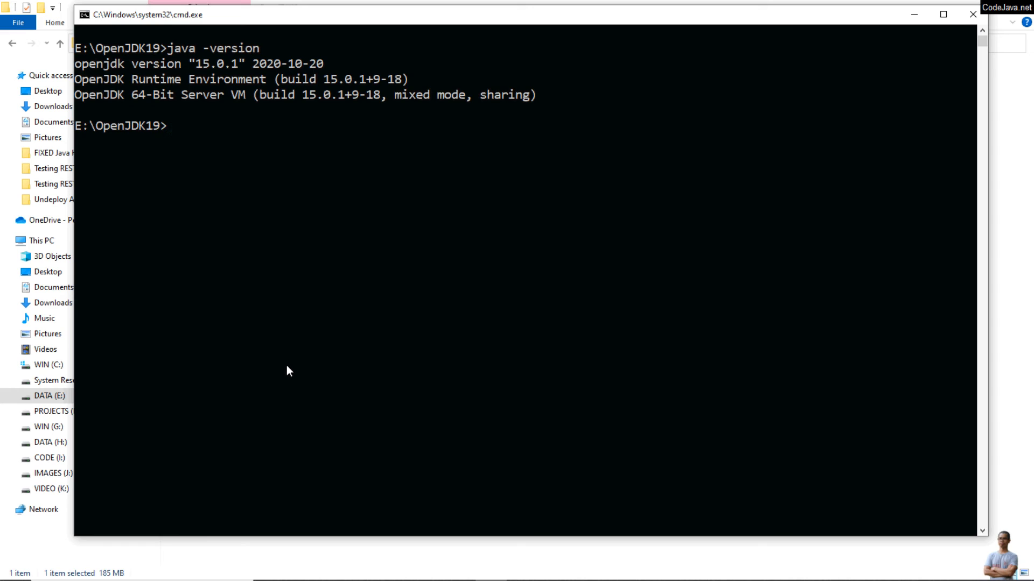
{"action": "mouse_move", "coordinate": [314, 217]}
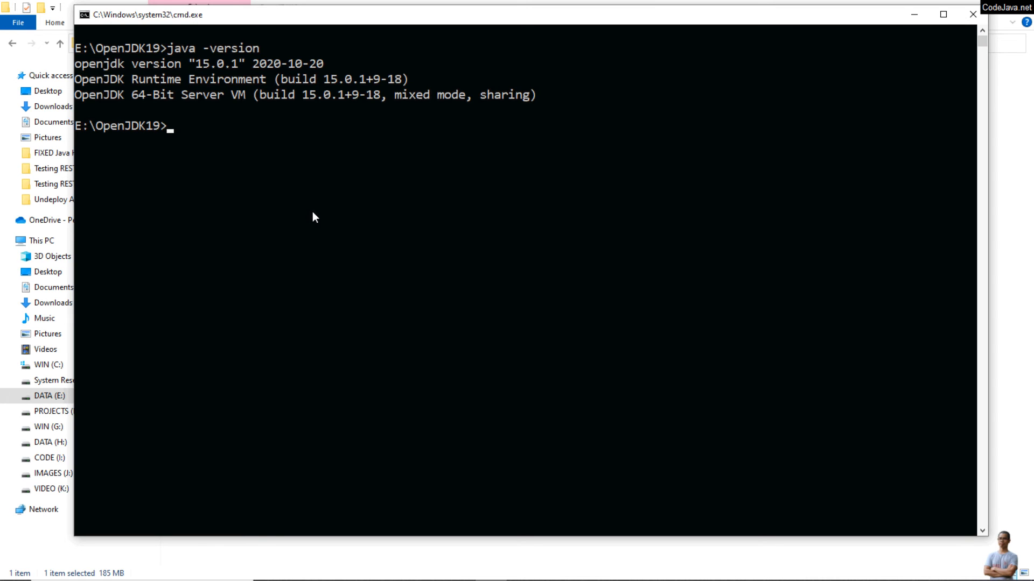
Step: Extract openjdk-19.0.1_windows-x64_bin.zip with tar -xf, inspect the jdk-19.0.1 folder, and exit cmd
{"action": "type", "text": "dir"}
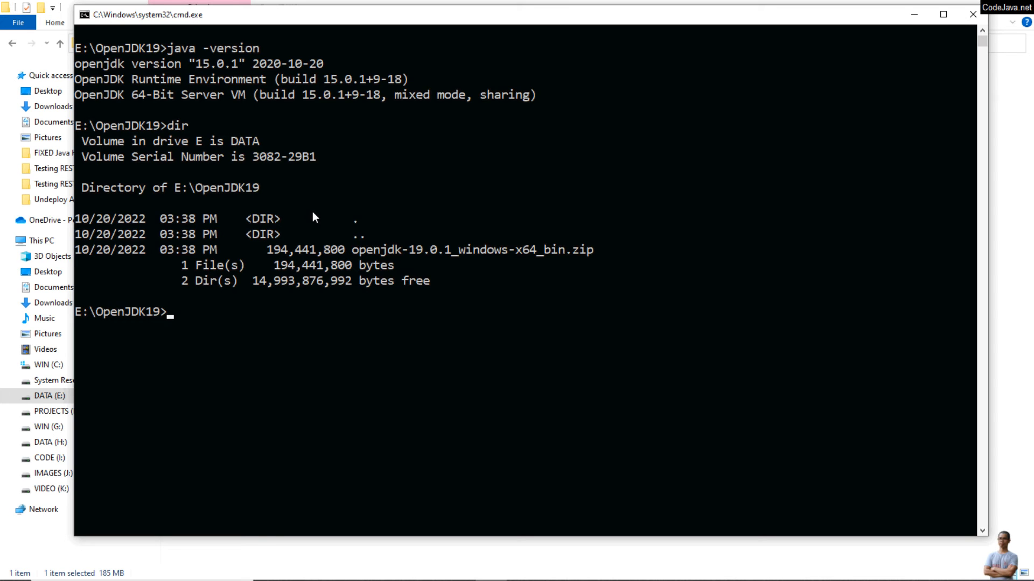
{"action": "type", "text": "tar -"}
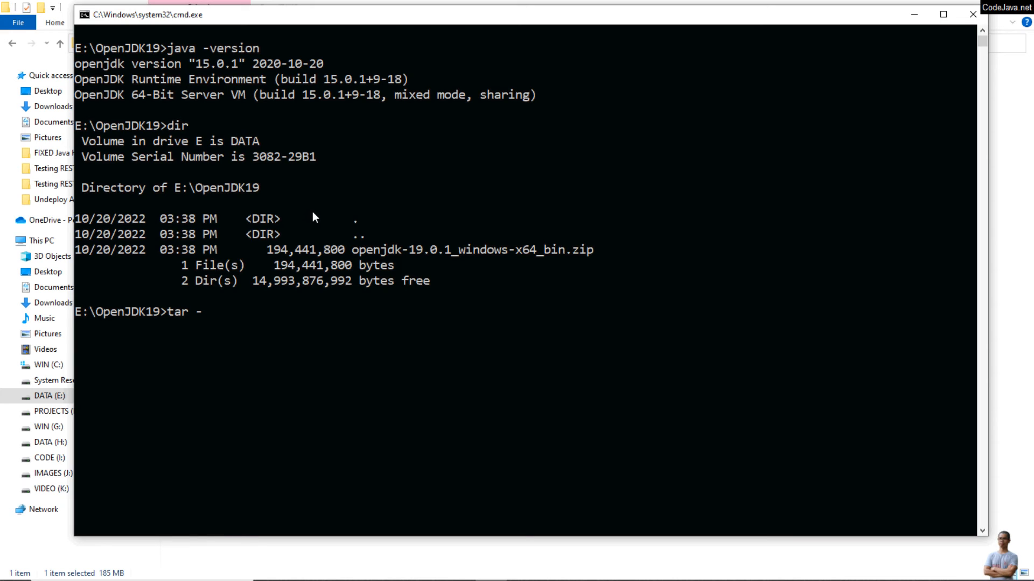
{"action": "type", "text": "xf ope"}
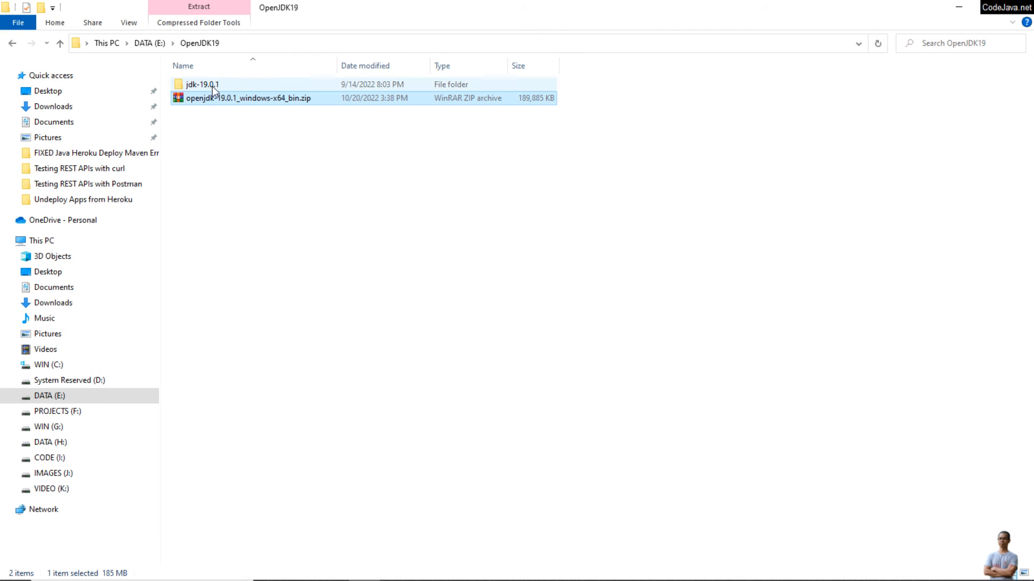
{"action": "double_click", "coordinate": [202, 84]}
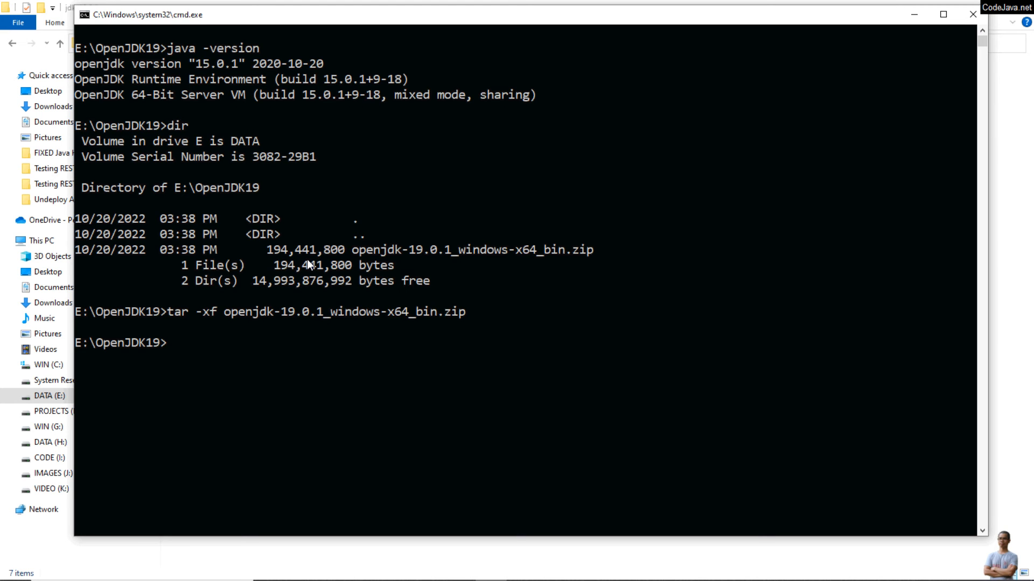
{"action": "type", "text": "exit"}
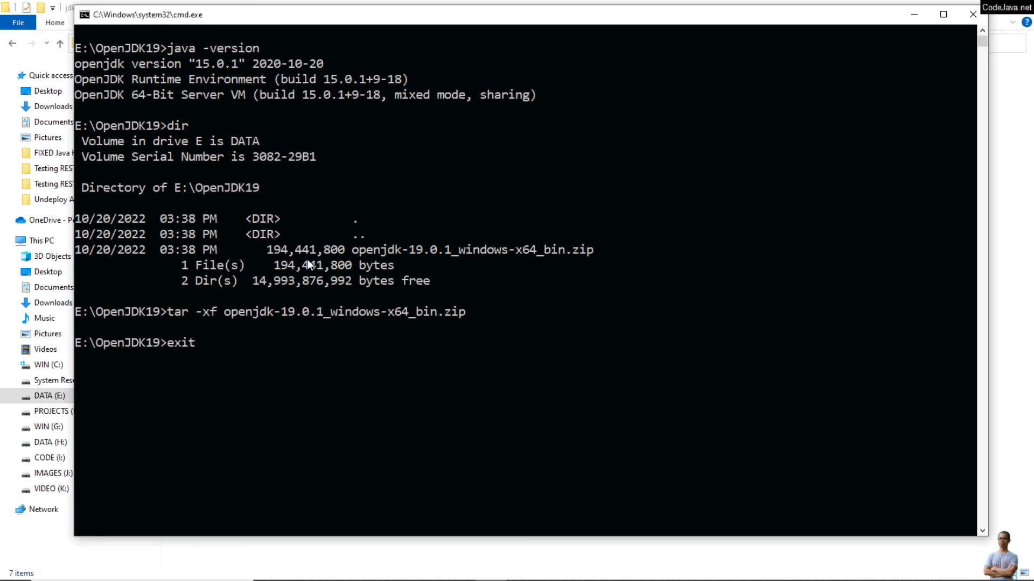
Step: Open the system Environment Variables and start editing JAVA_HOME, currently set to jdk-15.0.1
{"action": "left_click", "coordinate": [11, 568]}
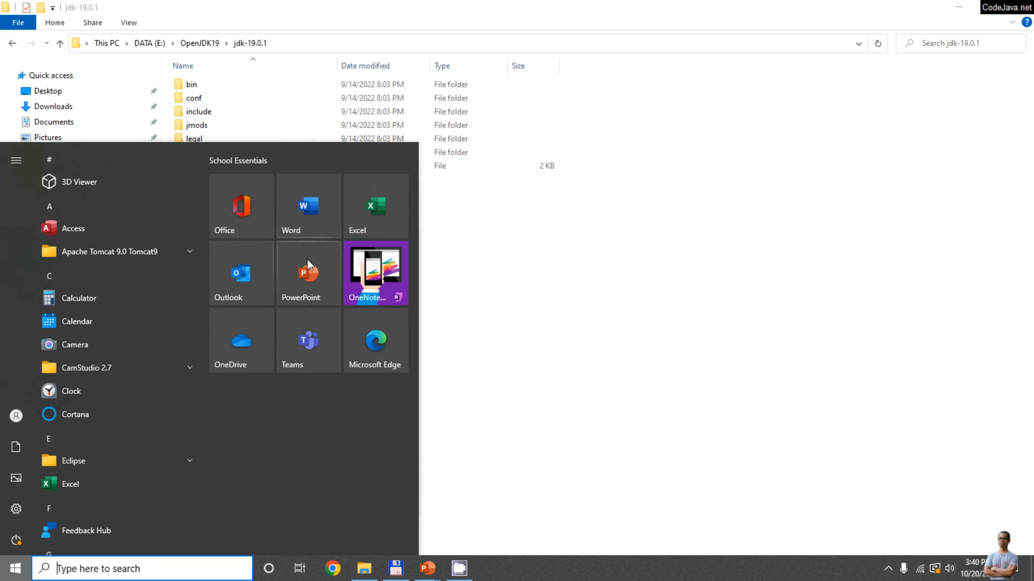
{"action": "type", "text": "en"}
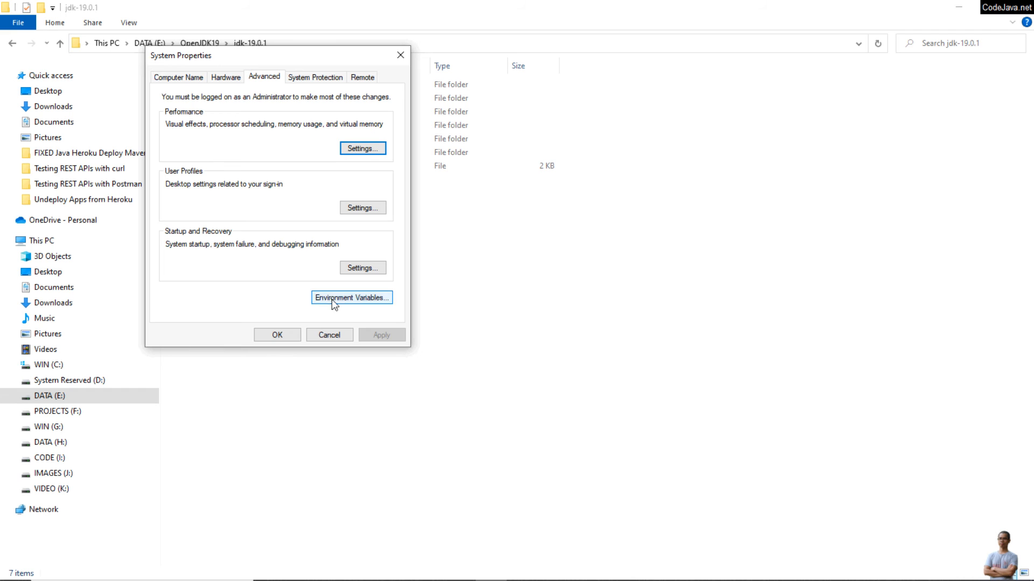
{"action": "left_click", "coordinate": [352, 297]}
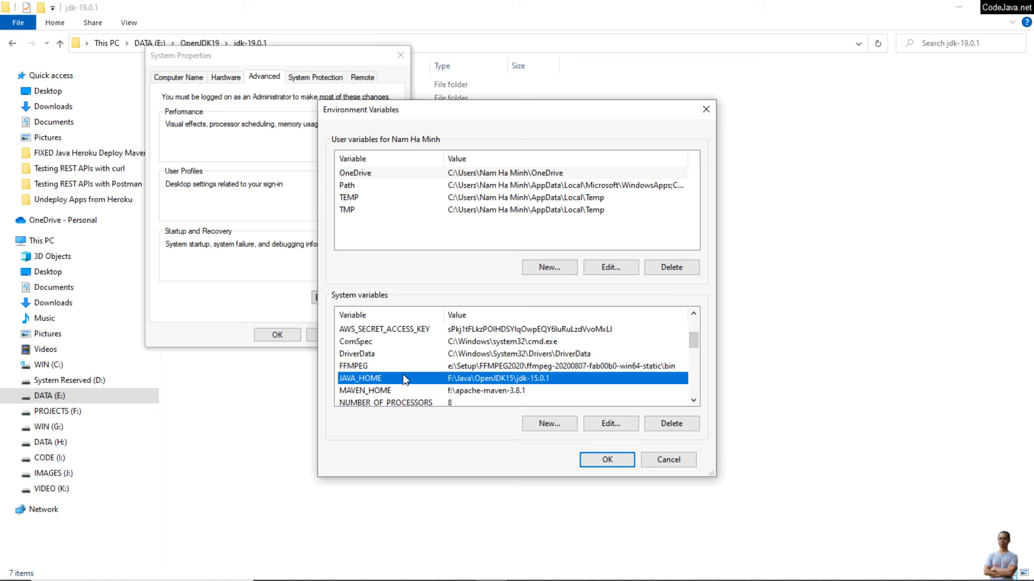
{"action": "scroll", "scroll_direction": "down", "scroll_amount": 3}
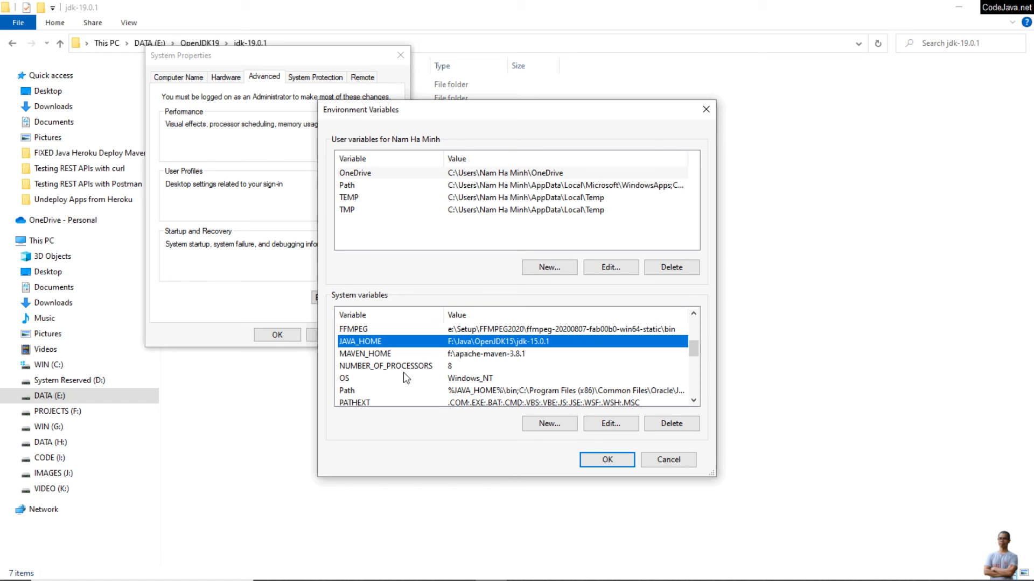
{"action": "mouse_move", "coordinate": [549, 424]}
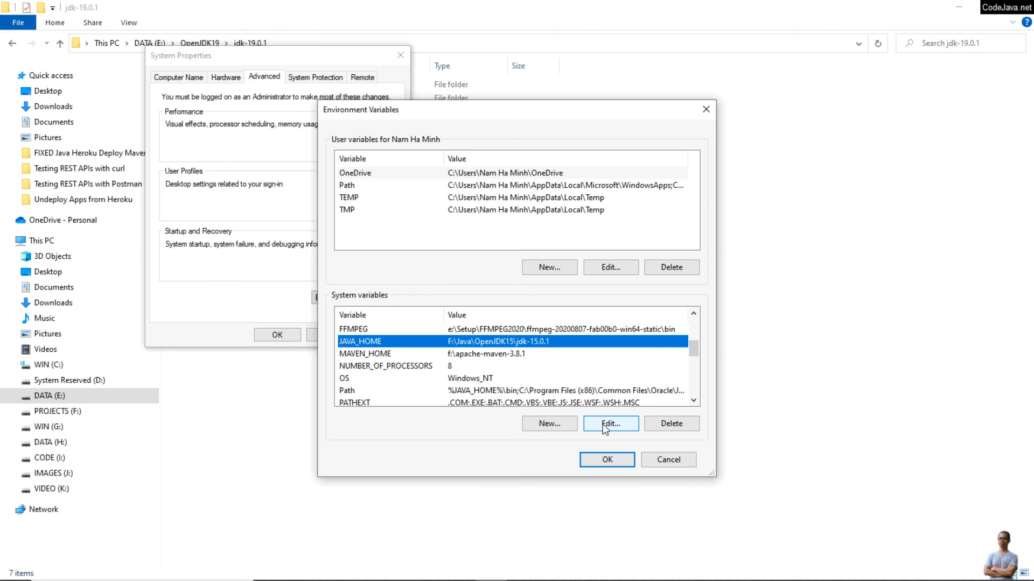
{"action": "left_click", "coordinate": [609, 423]}
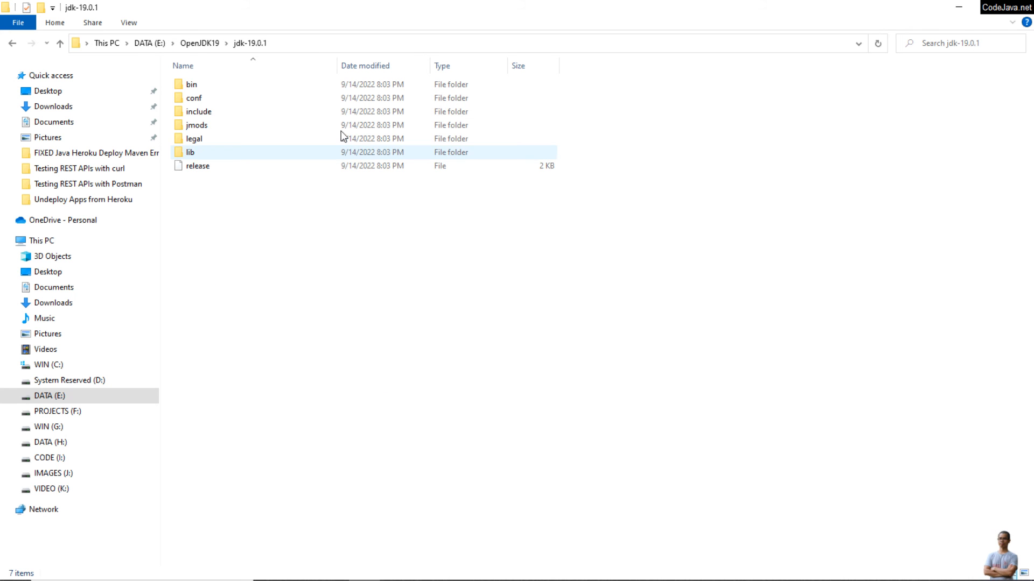
Step: Set JAVA_HOME to E:\OpenJDK19\jdk-19.0.1 and save it
{"action": "left_click", "coordinate": [609, 424]}
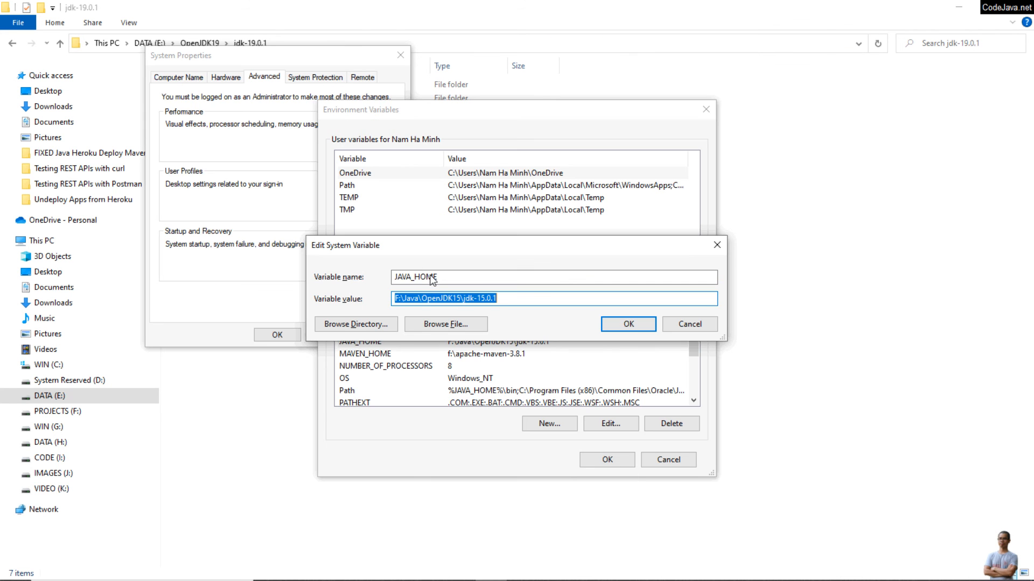
{"action": "type", "text": "E:\\OpenJDK19\\jdk-19.0.1"}
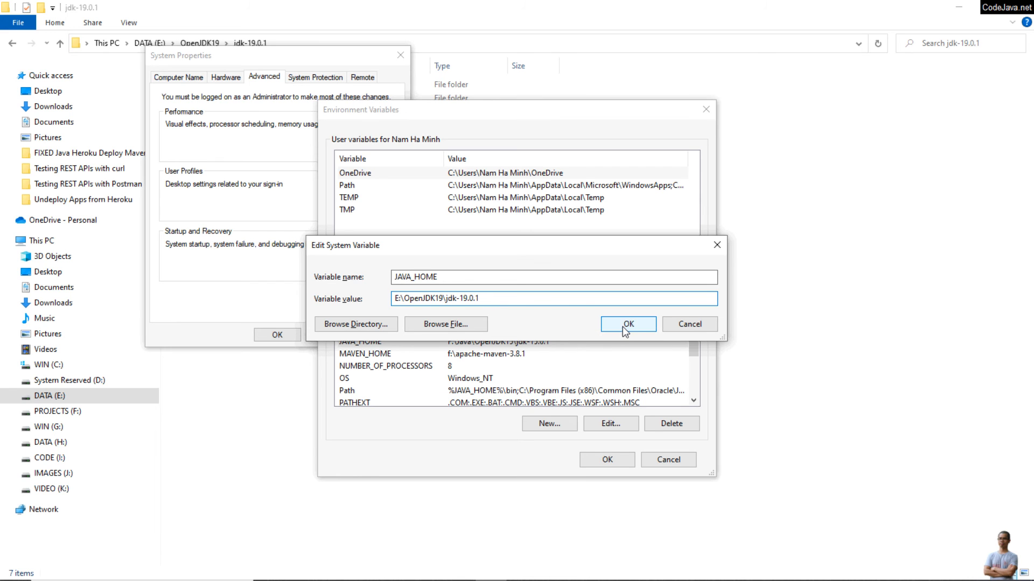
{"action": "left_click", "coordinate": [627, 323]}
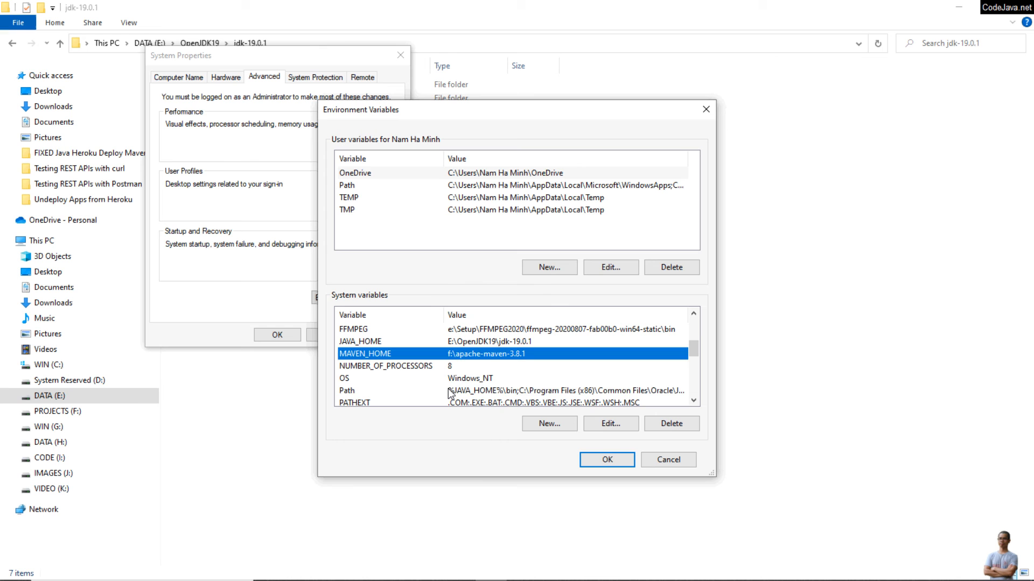
Step: Check that the Path variable already lists %JAVA_HOME%\bin first, then close it
{"action": "left_click", "coordinate": [348, 390]}
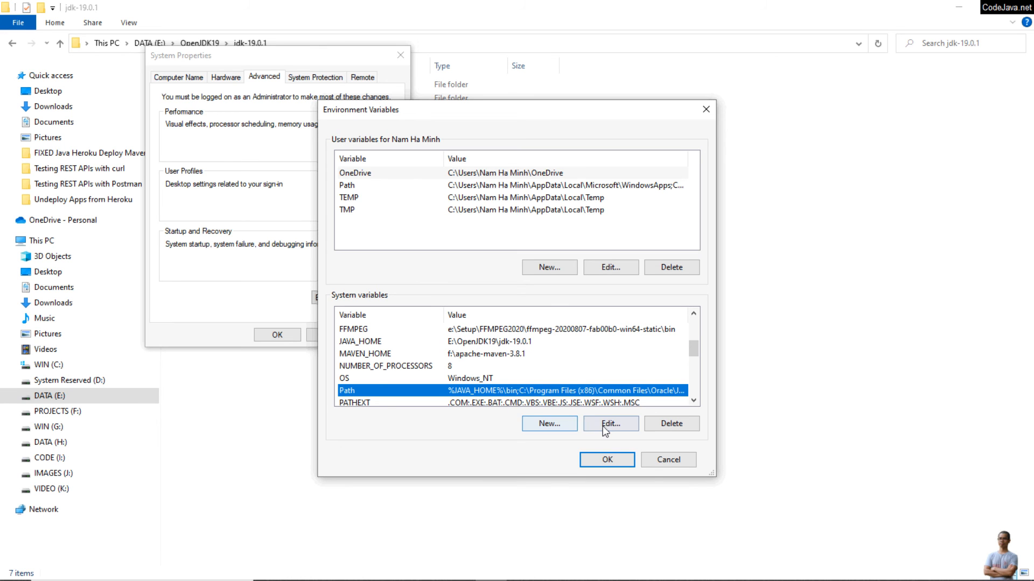
{"action": "left_click", "coordinate": [609, 423]}
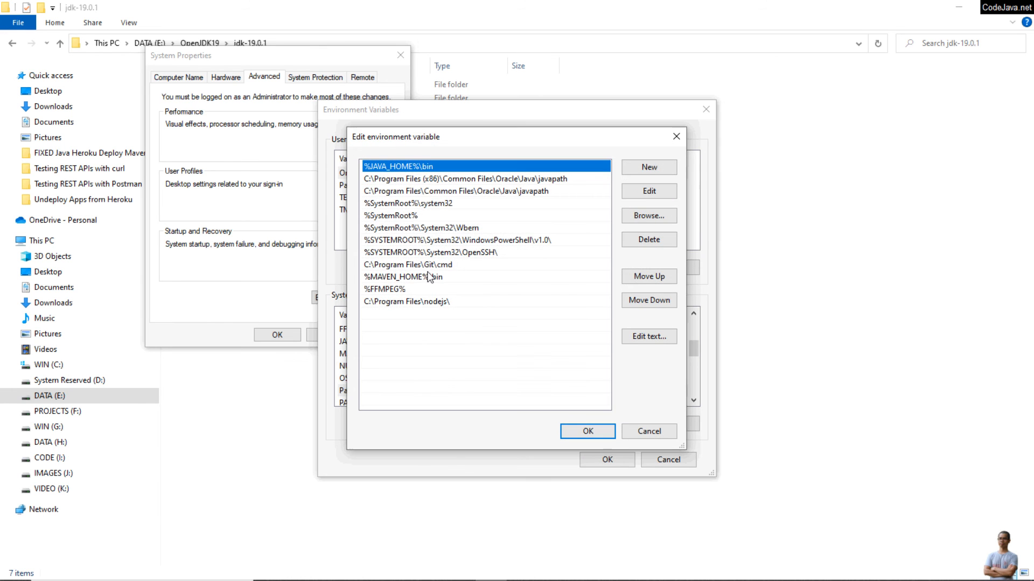
{"action": "mouse_move", "coordinate": [444, 183]}
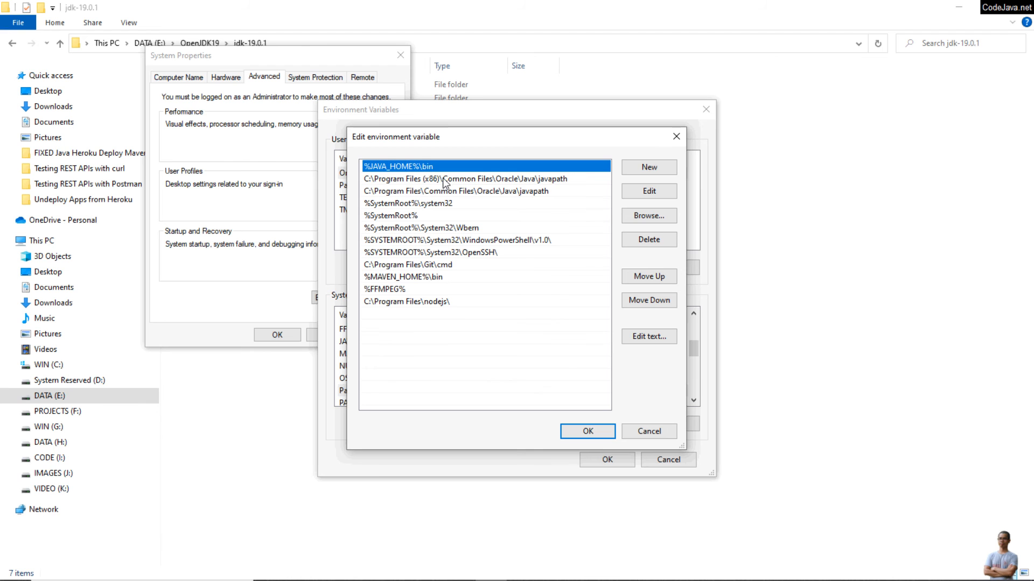
{"action": "left_click", "coordinate": [586, 431]}
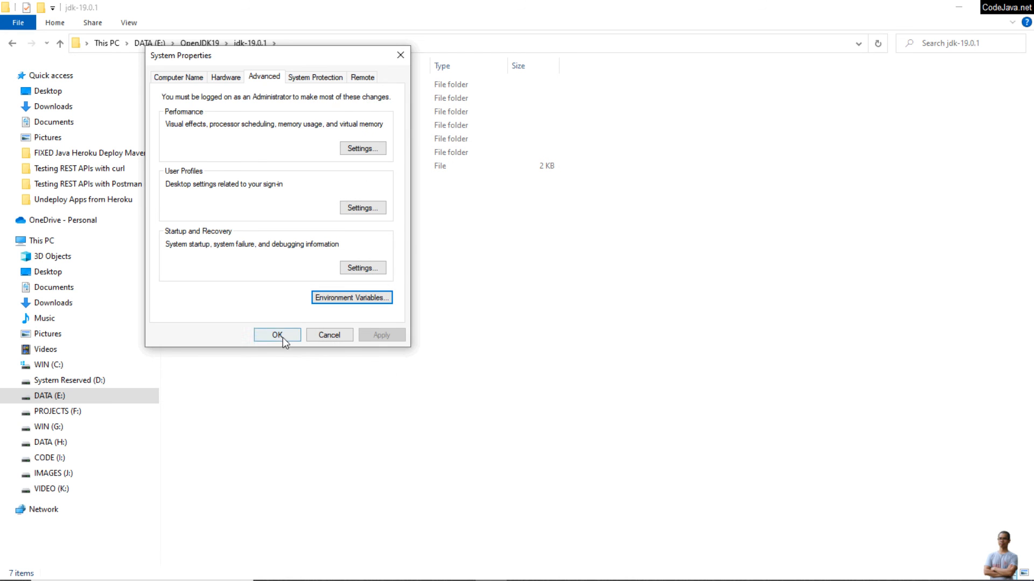
Step: Close System Properties, then confirm java and javac -version report 19.0.1 in a new console
{"action": "left_click", "coordinate": [276, 335]}
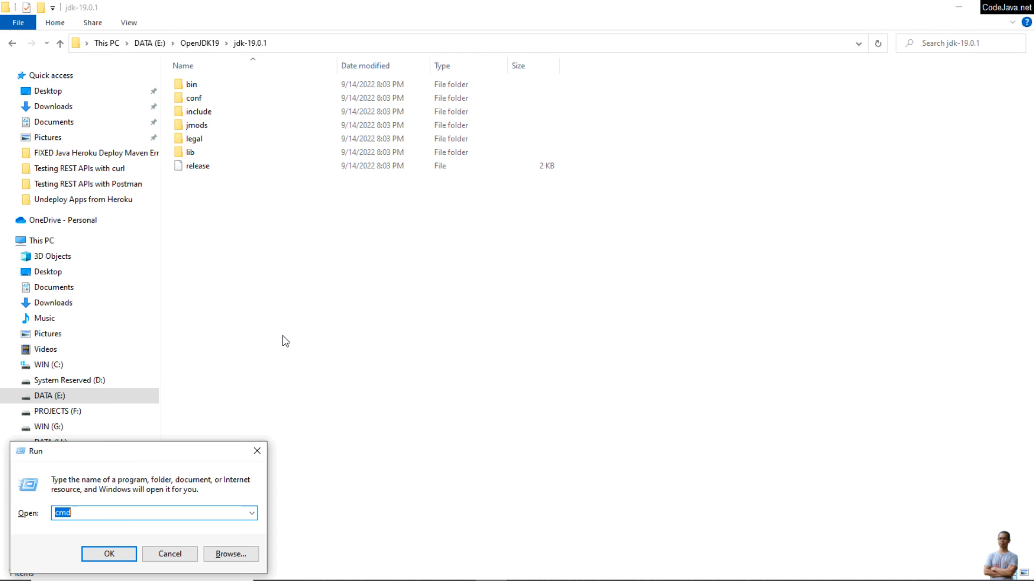
{"action": "left_click", "coordinate": [108, 554]}
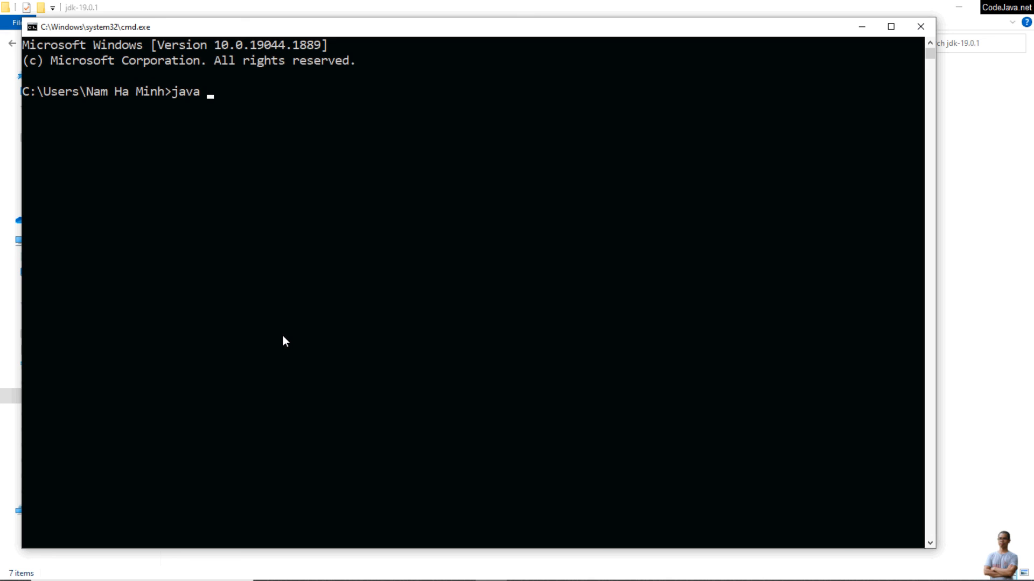
{"action": "type", "text": "-version"}
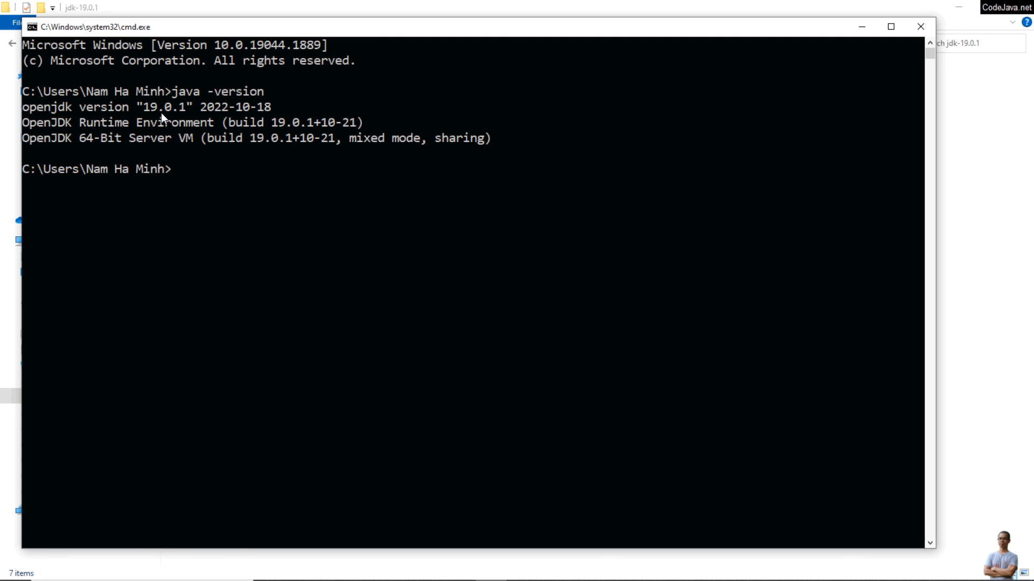
{"action": "mouse_move", "coordinate": [322, 370]}
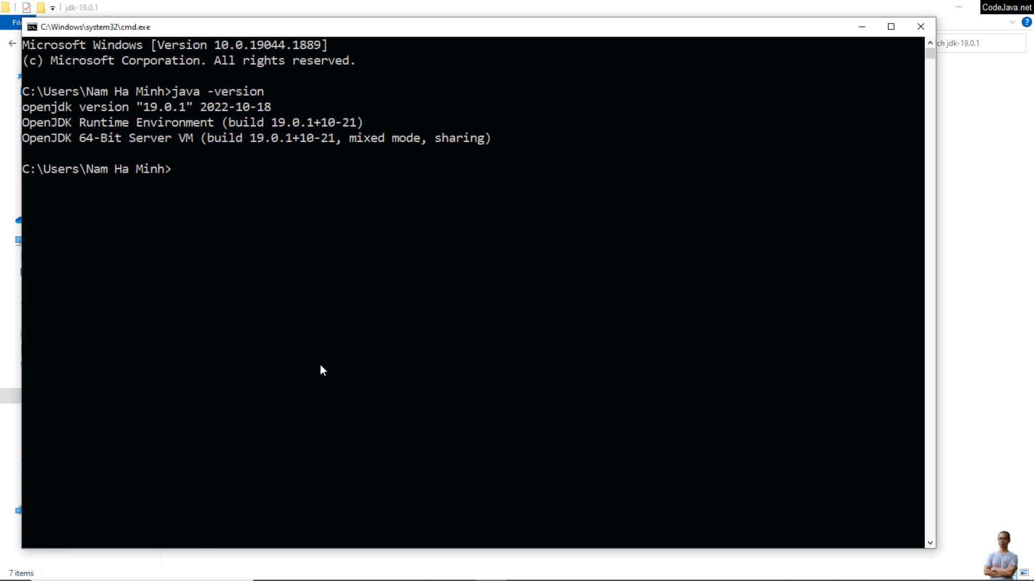
{"action": "mouse_move", "coordinate": [328, 383]}
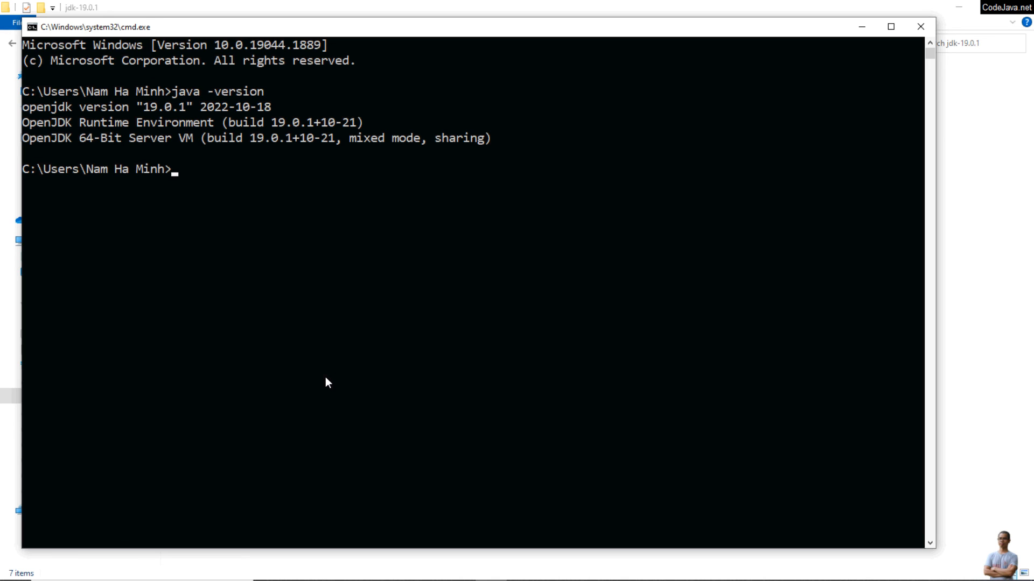
{"action": "type", "text": "javac -vers"}
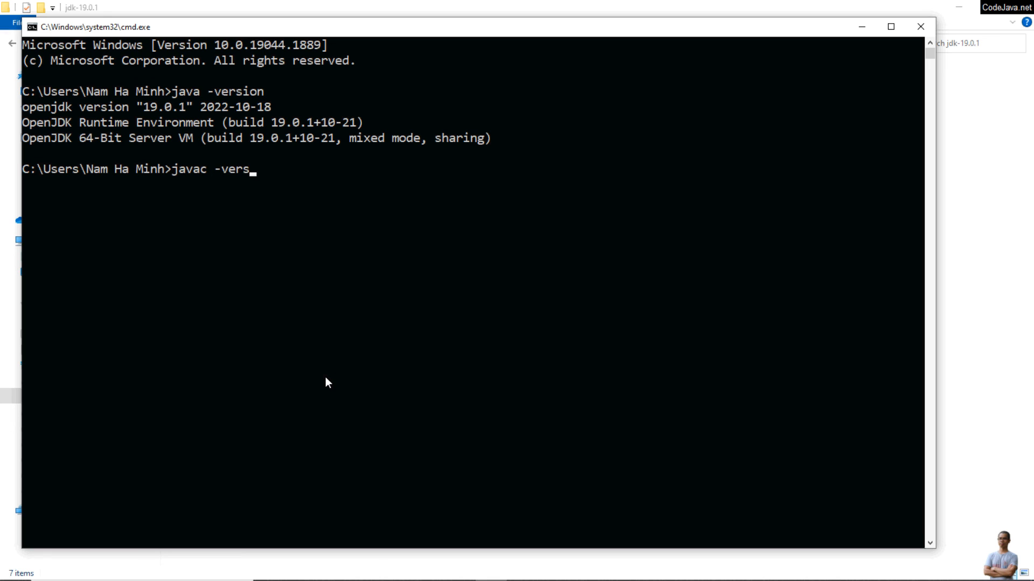
{"action": "key", "text": "enter"}
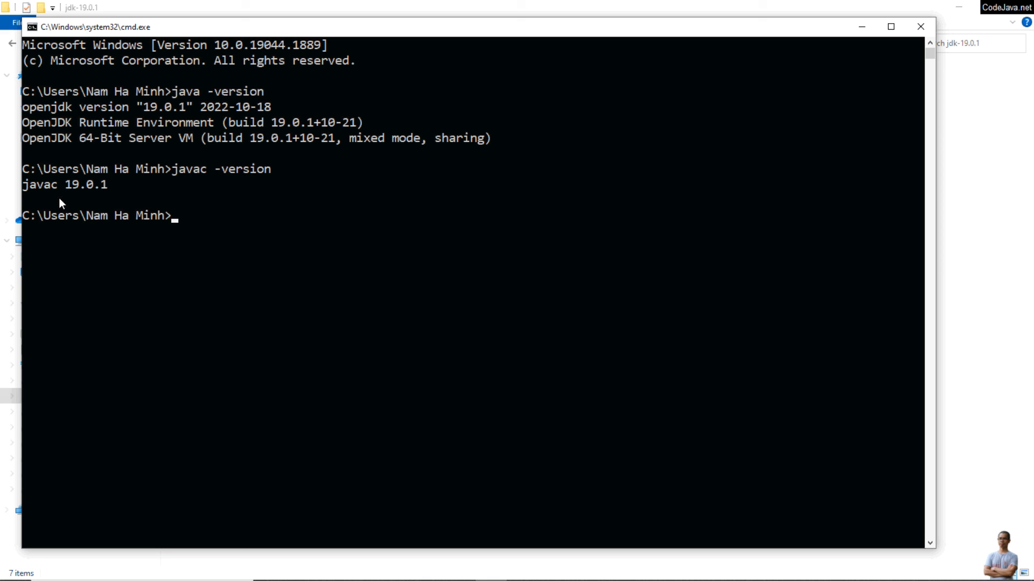
{"action": "mouse_move", "coordinate": [92, 194]}
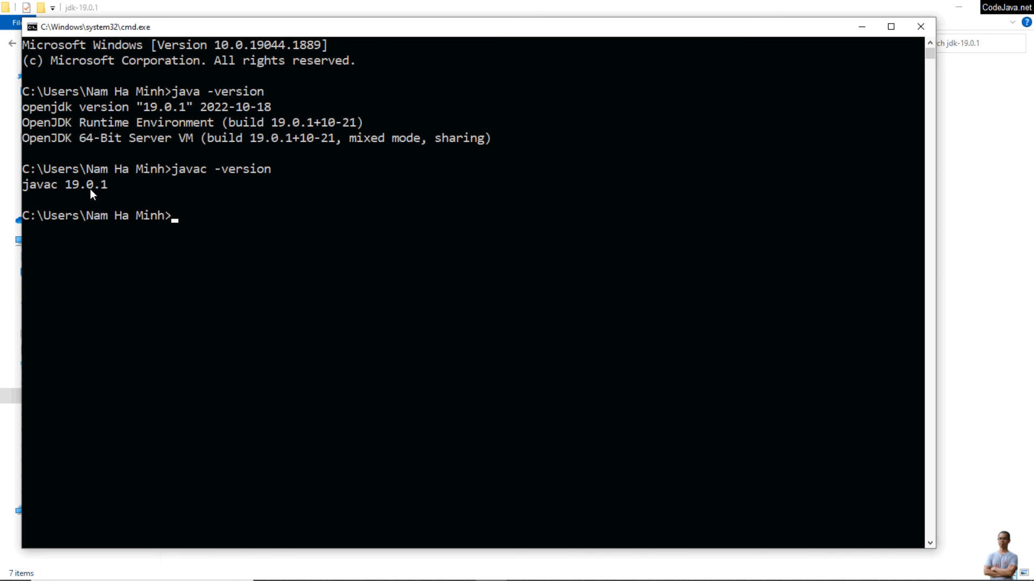